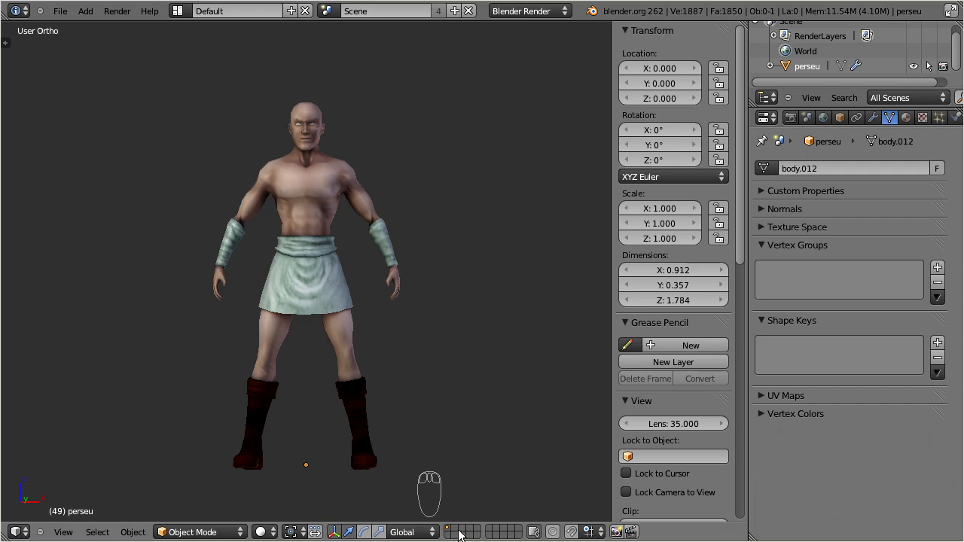
mouse_move(509, 539)
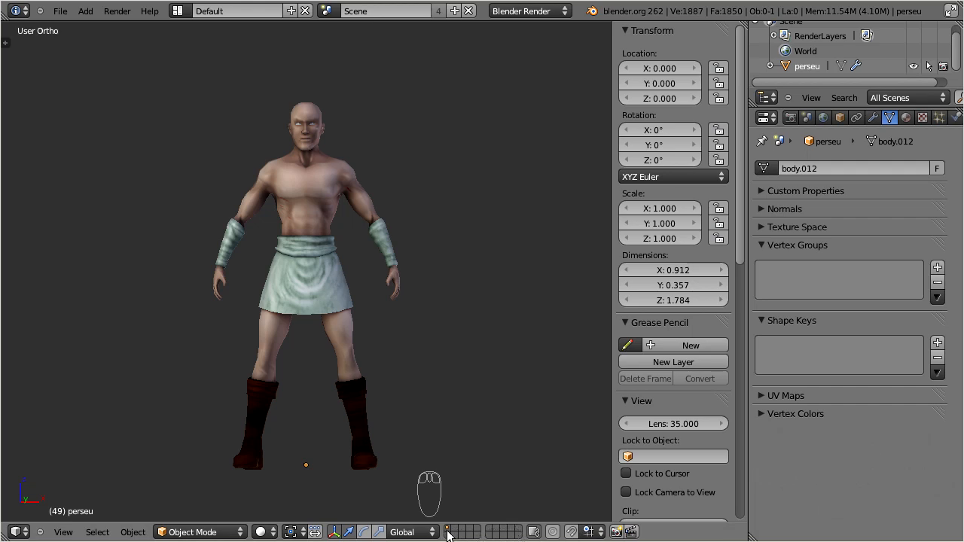
mouse_move(461, 494)
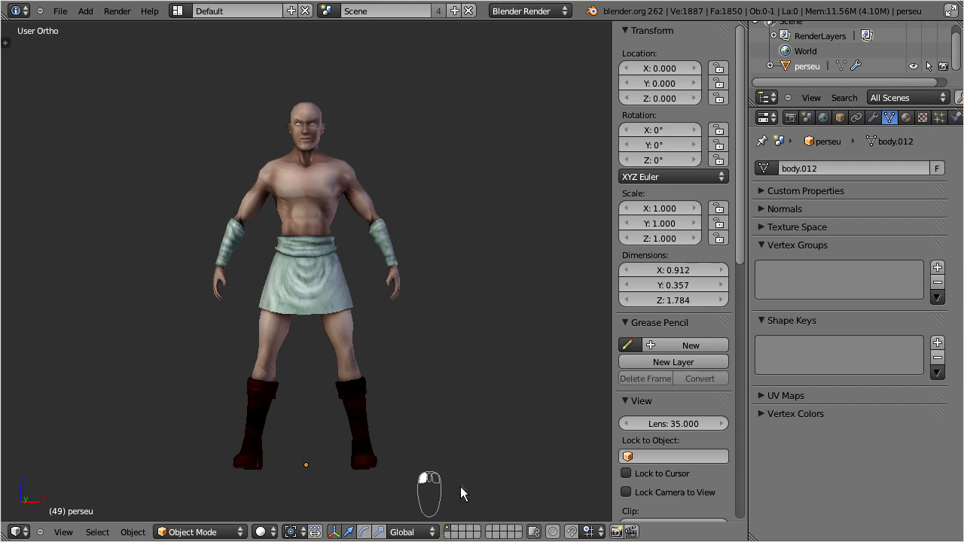
mouse_move(317, 256)
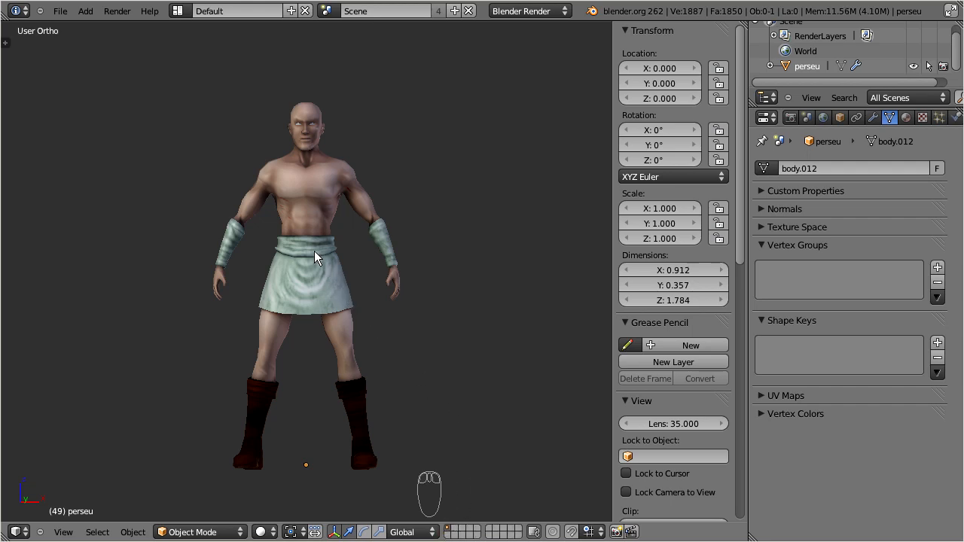
Step: Select the kilted male body mesh in the 3D view
click(301, 211)
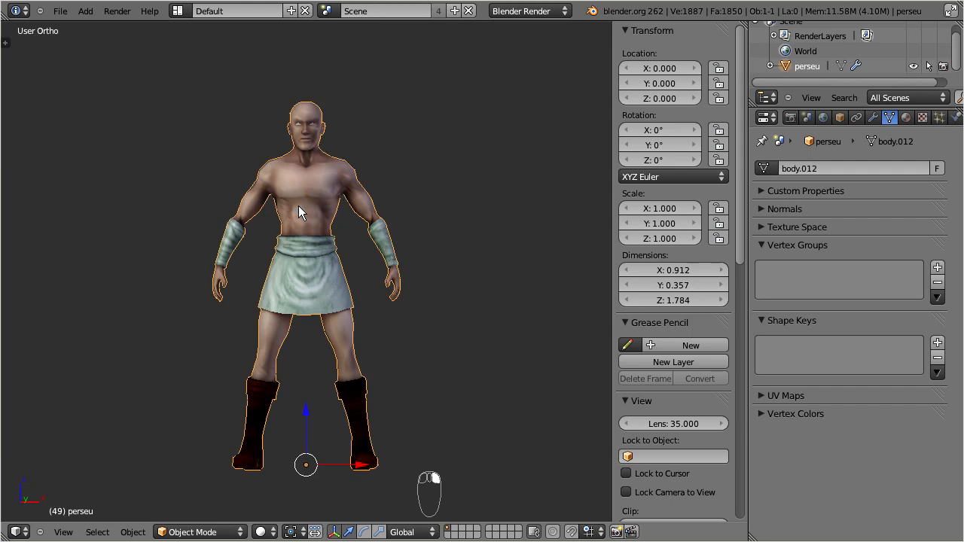
mouse_move(253, 369)
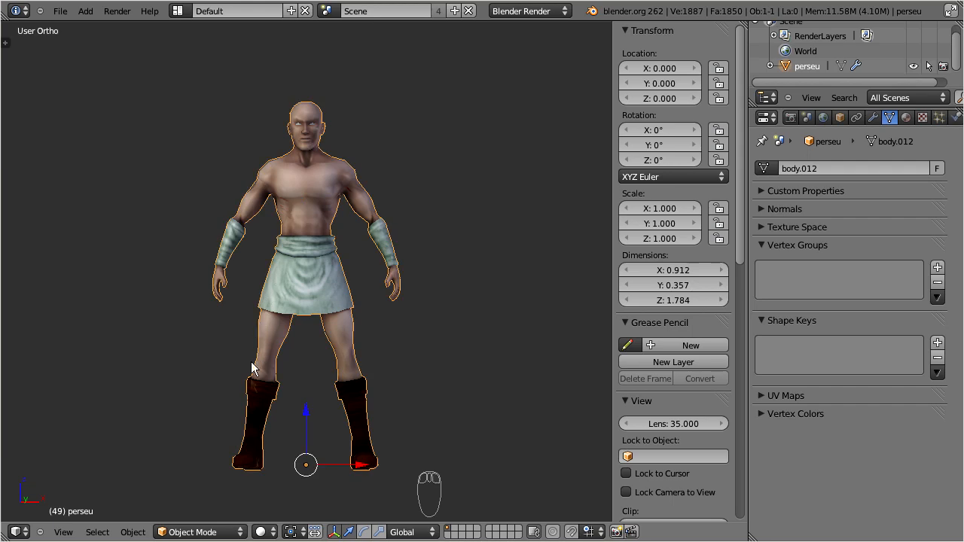
mouse_move(307, 460)
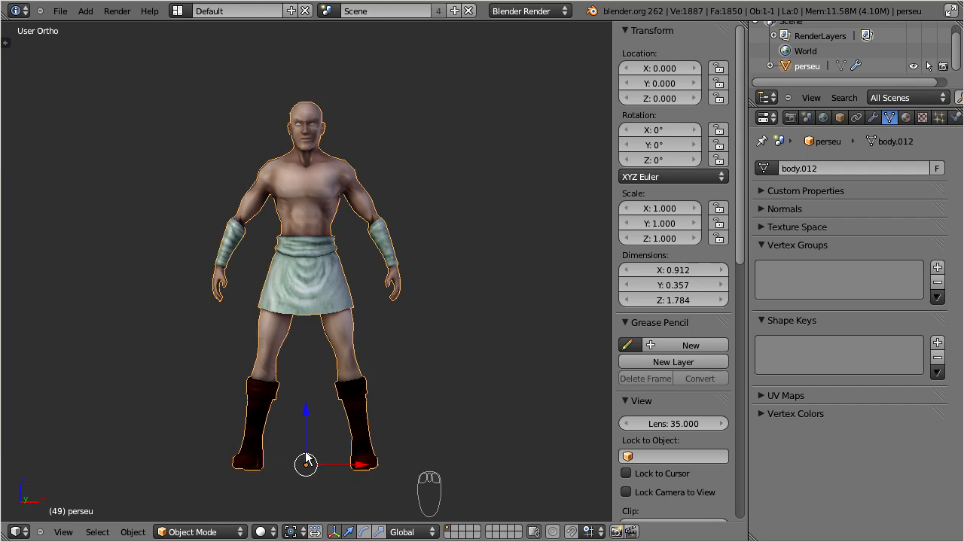
mouse_move(298, 474)
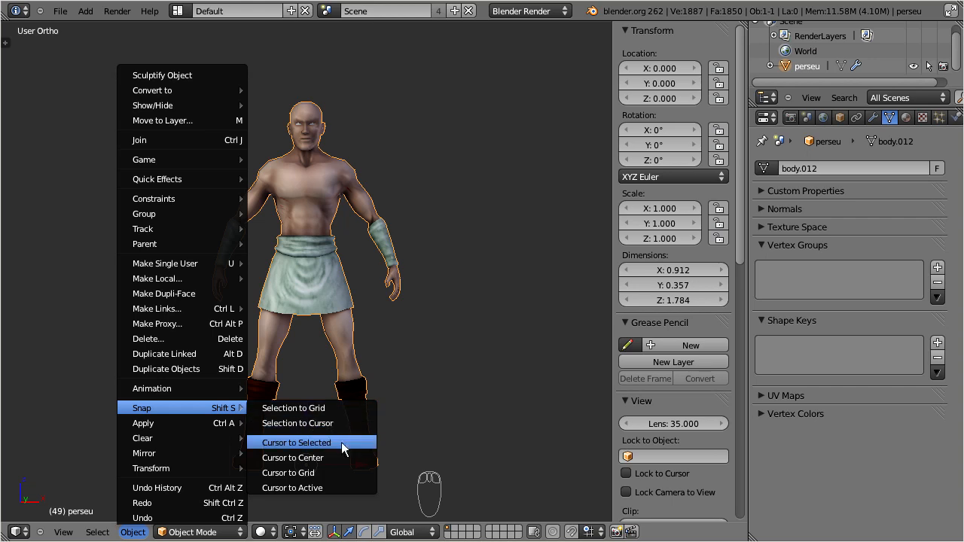
Step: Snap the 3D cursor to the mesh and add an Avastar rig there
click(295, 443)
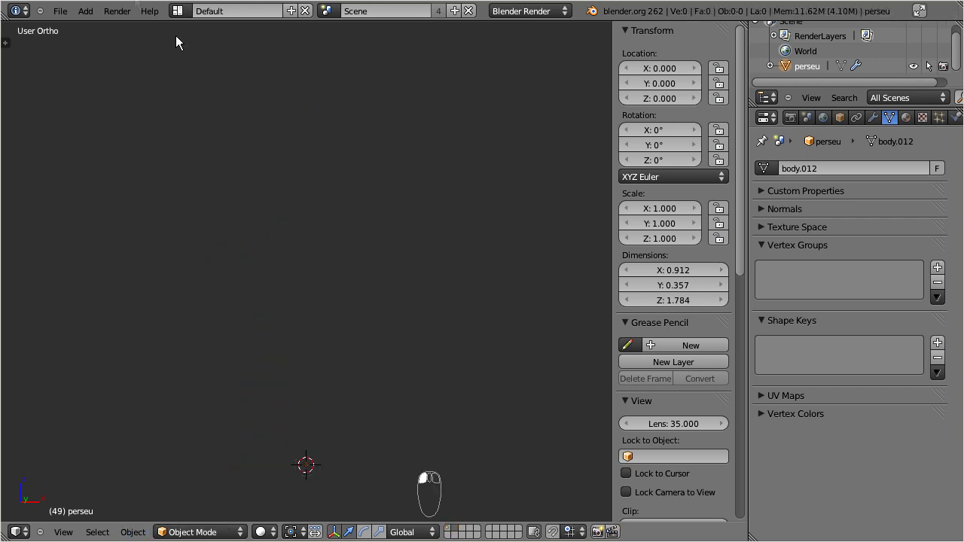
click(85, 11)
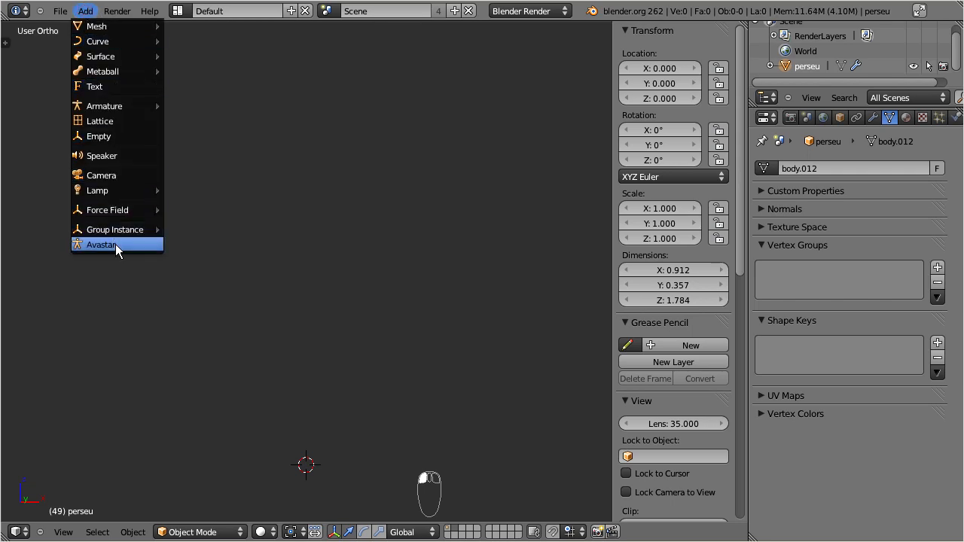
click(101, 244)
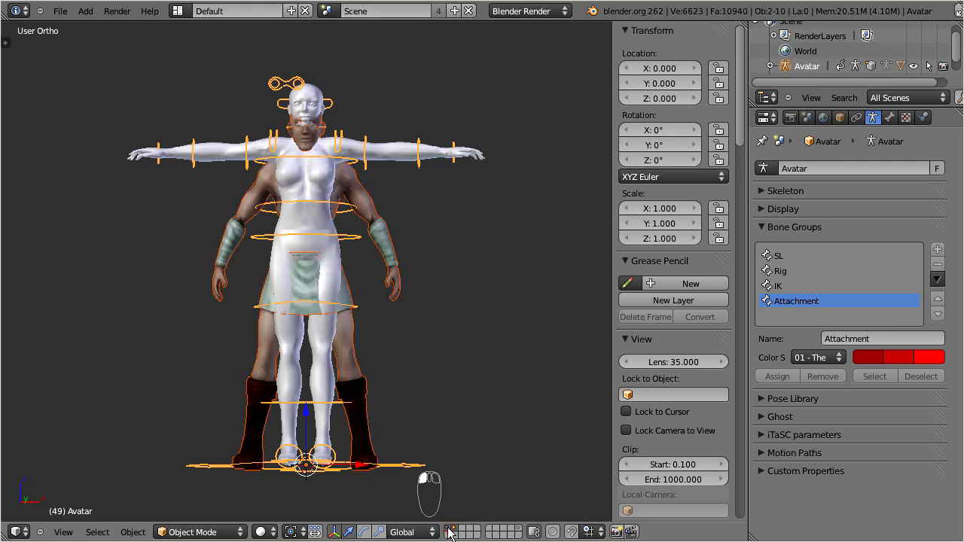
mouse_move(419, 417)
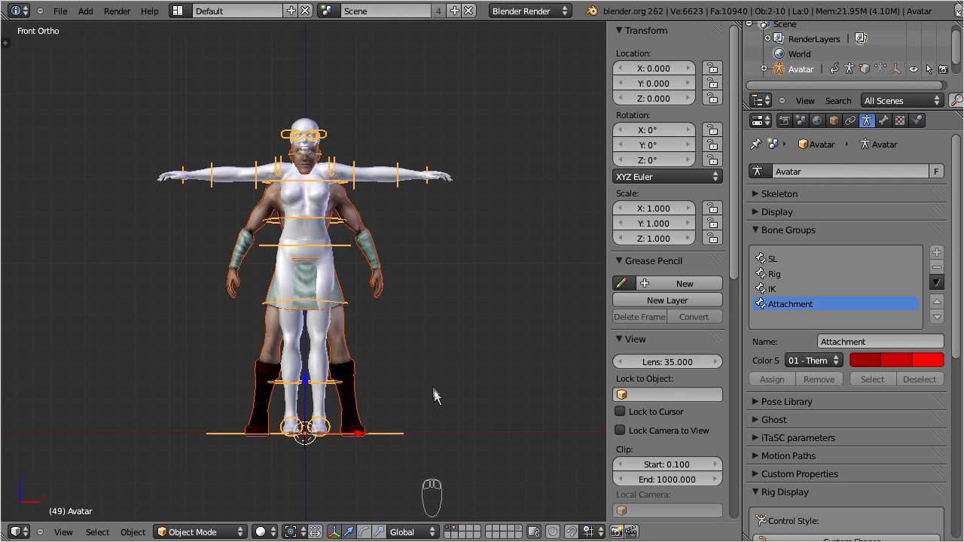
mouse_move(338, 167)
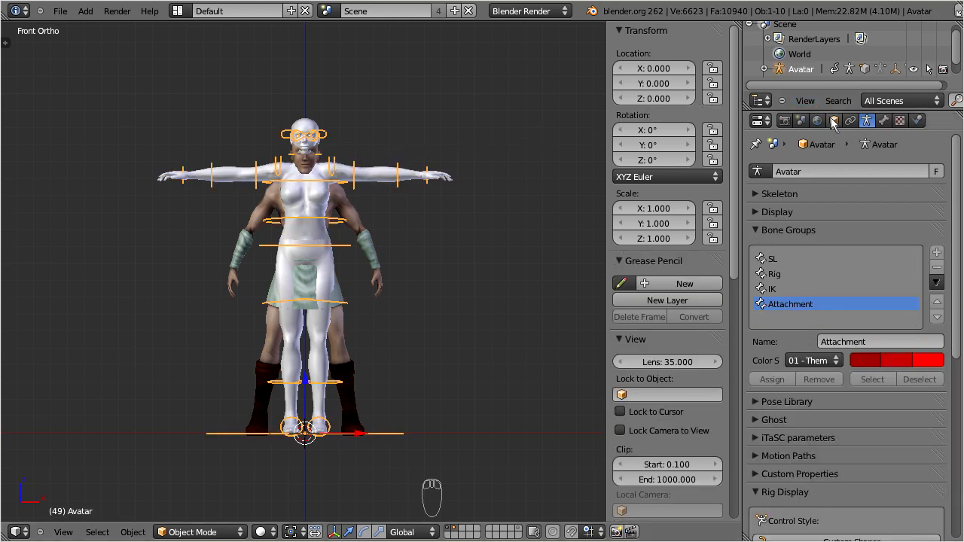
mouse_move(833, 121)
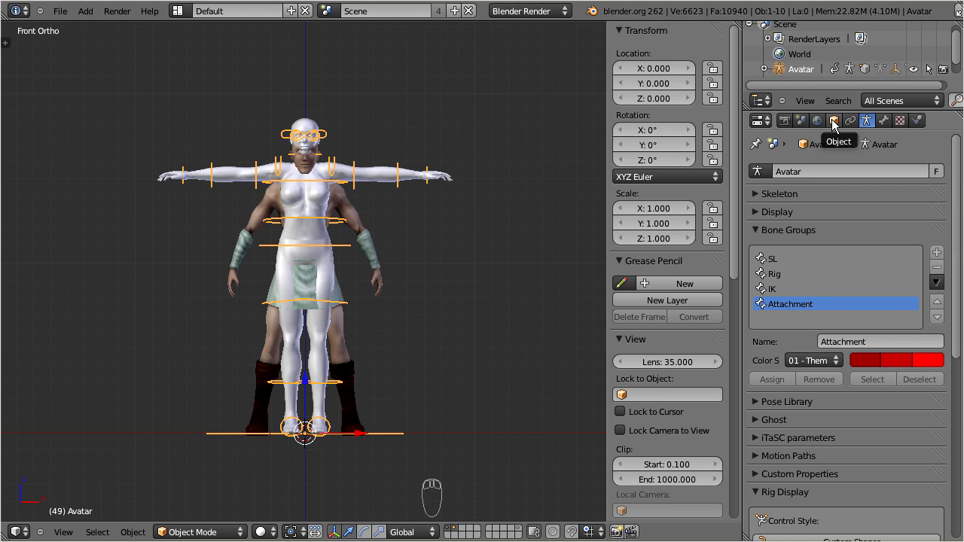
Step: Lower the avatar's Height shape value to 24 in its object properties
click(833, 121)
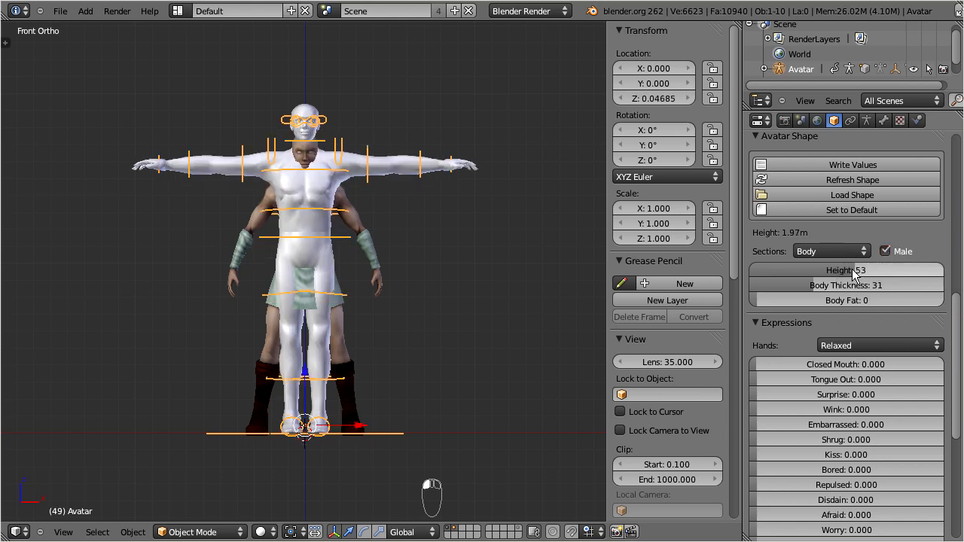
drag(866, 272, 813, 272)
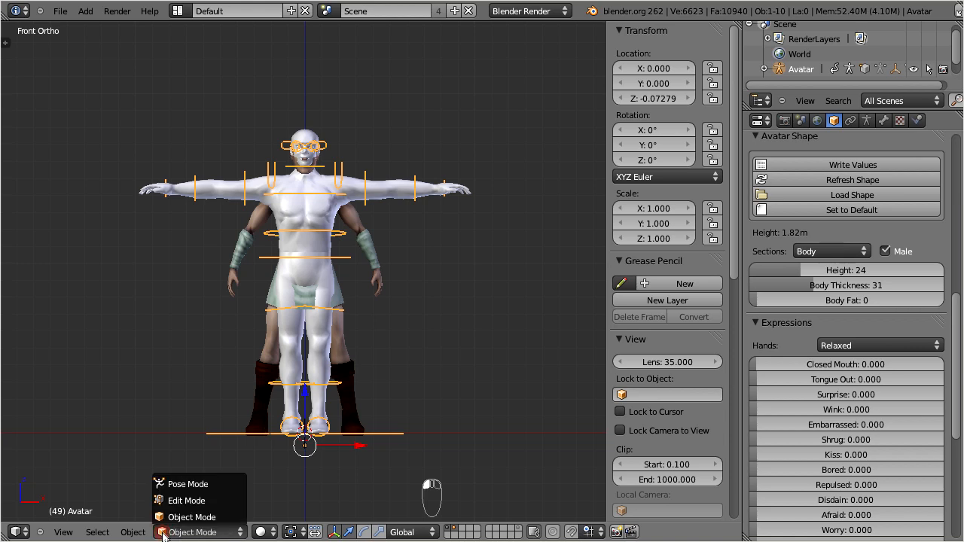
Step: In Pose Mode, rotate the left shoulder bone so the arm hangs beside the kilt
click(187, 483)
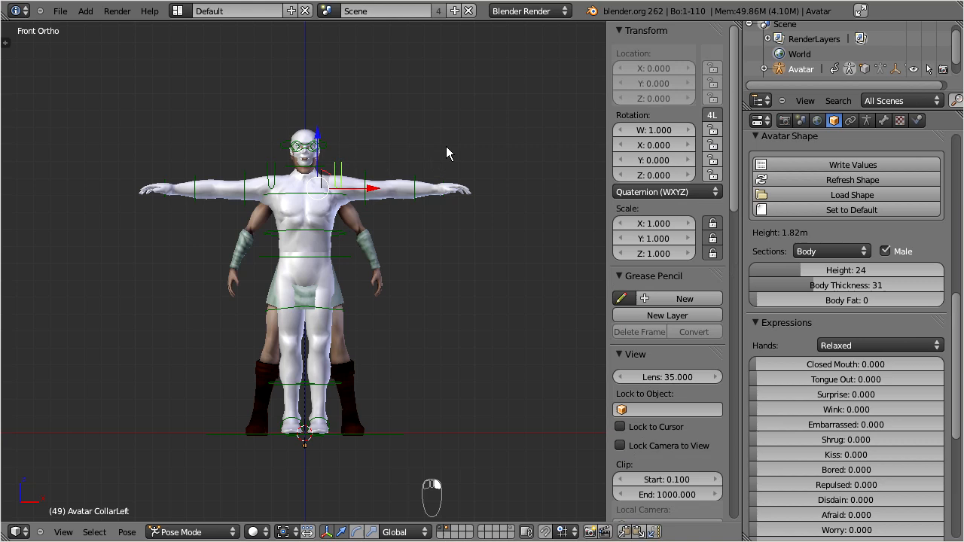
key(r)
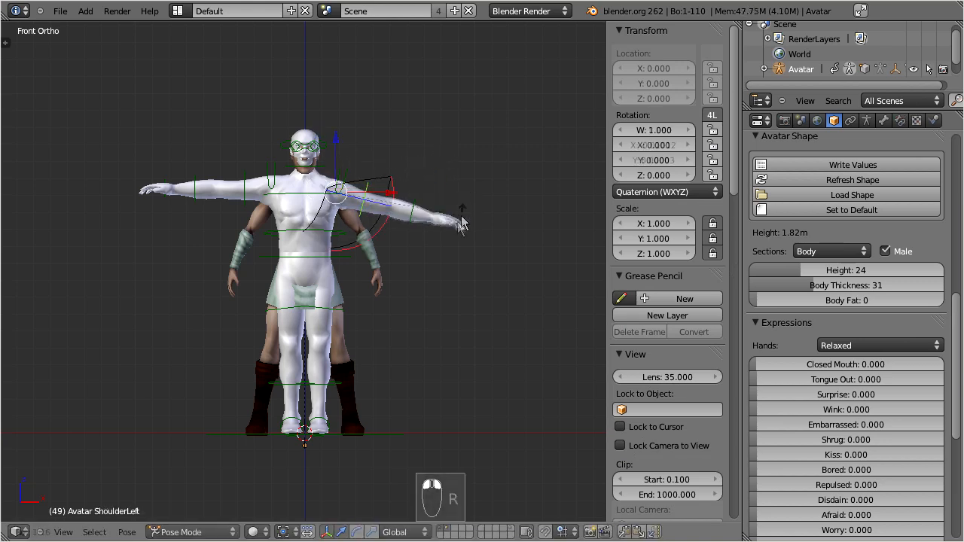
drag(464, 223, 409, 286)
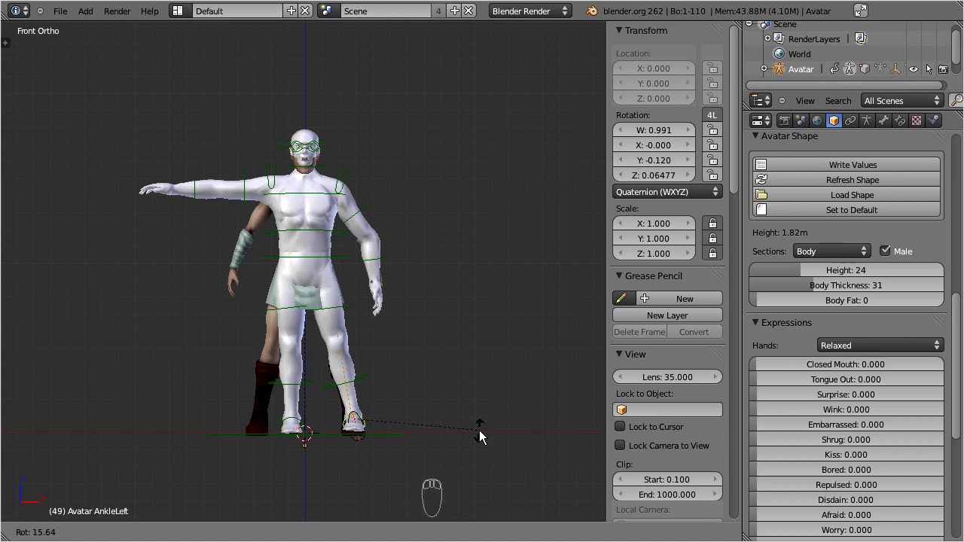
key(NUMPAD_3)
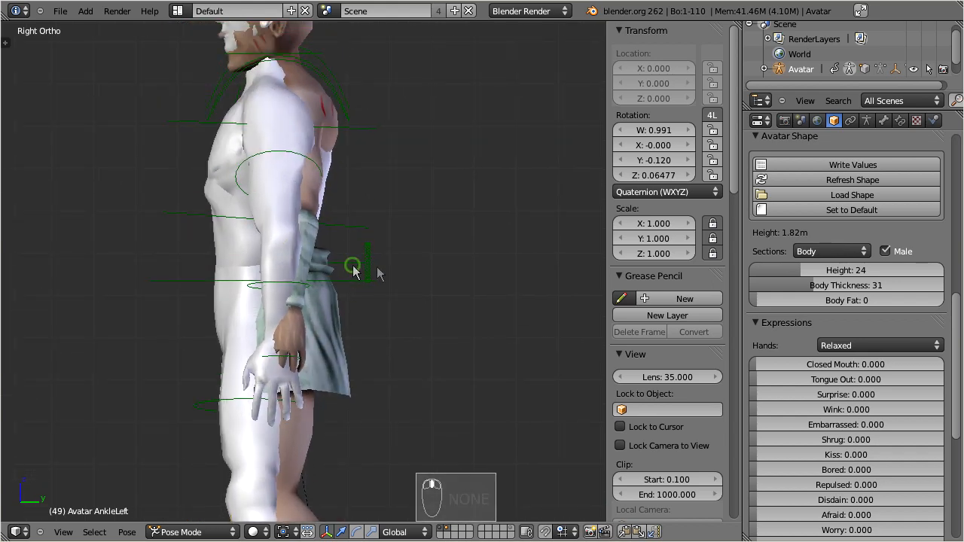
Step: Reduce the Torso Hand Size value to 22, then select the custom kilted mesh
click(831, 250)
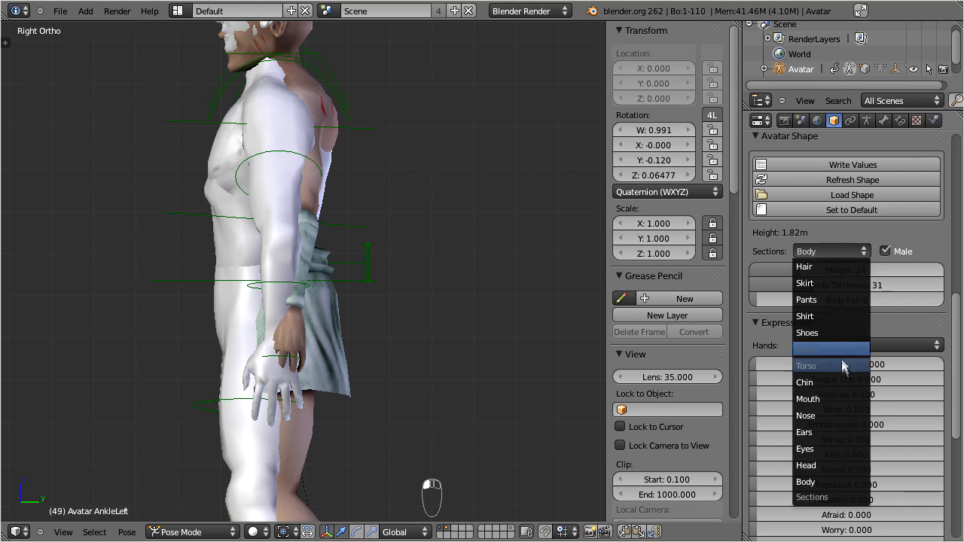
click(806, 366)
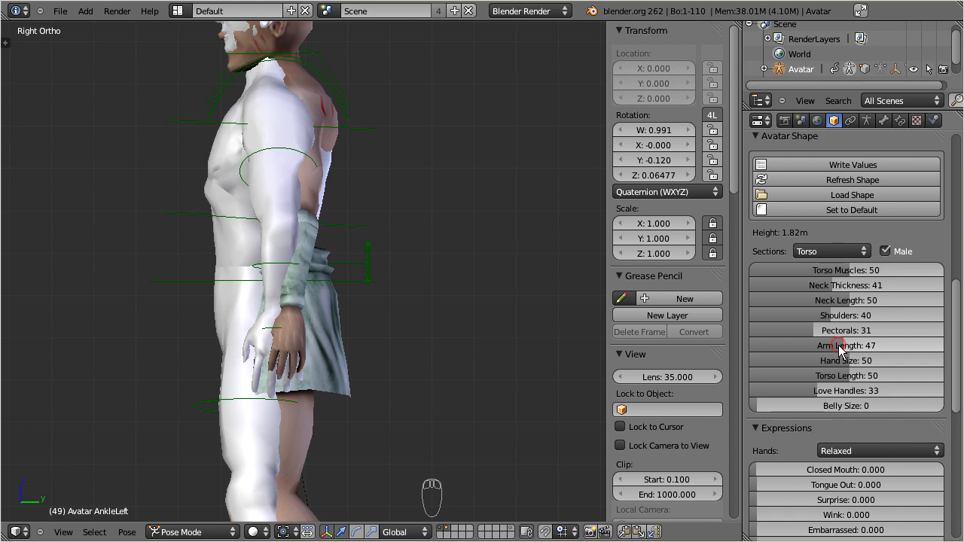
mouse_move(844, 362)
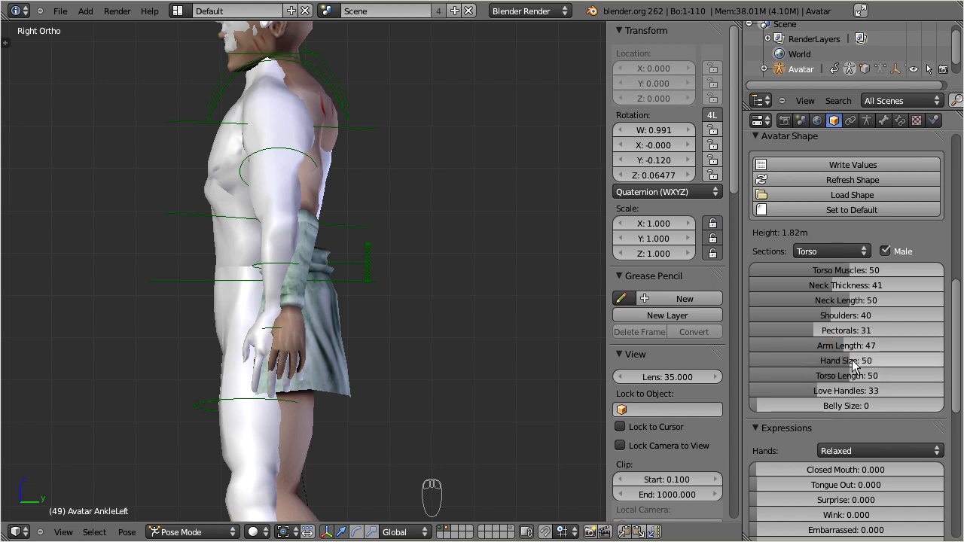
drag(866, 360, 814, 360)
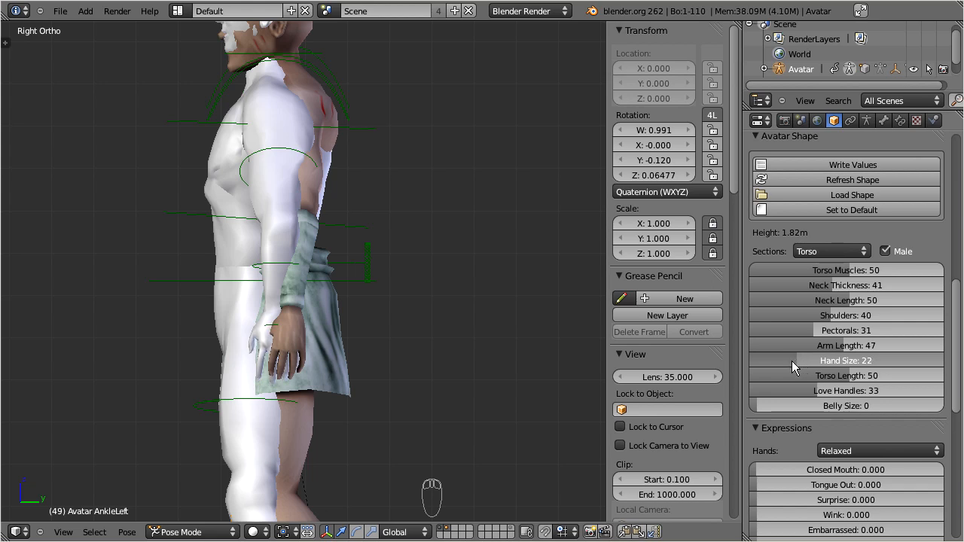
click(847, 360)
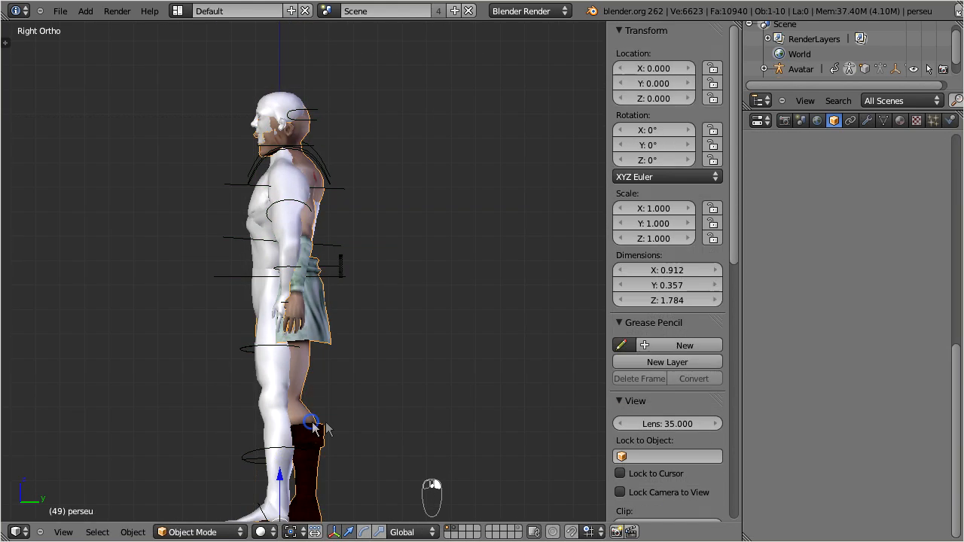
Step: Start a grab move of the selected kilted mesh
key(g)
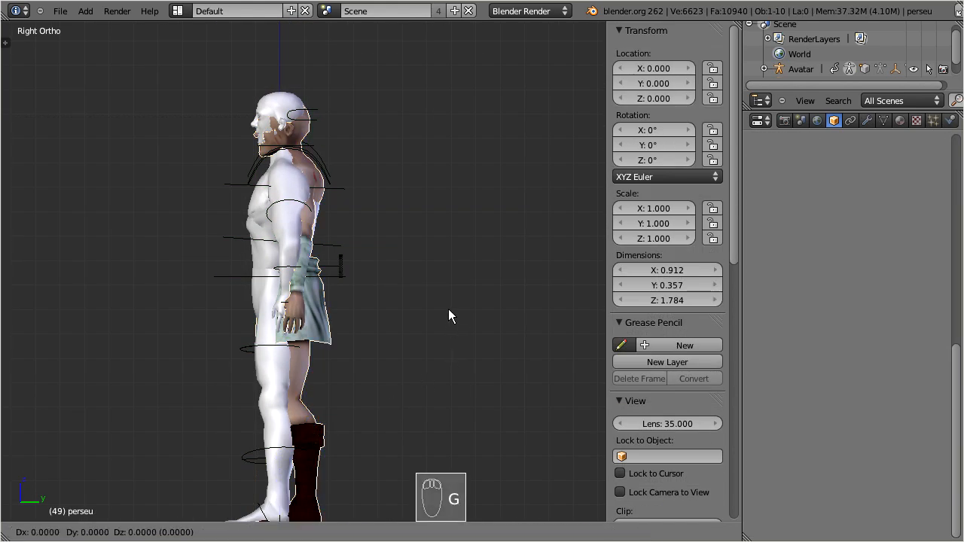
mouse_move(444, 315)
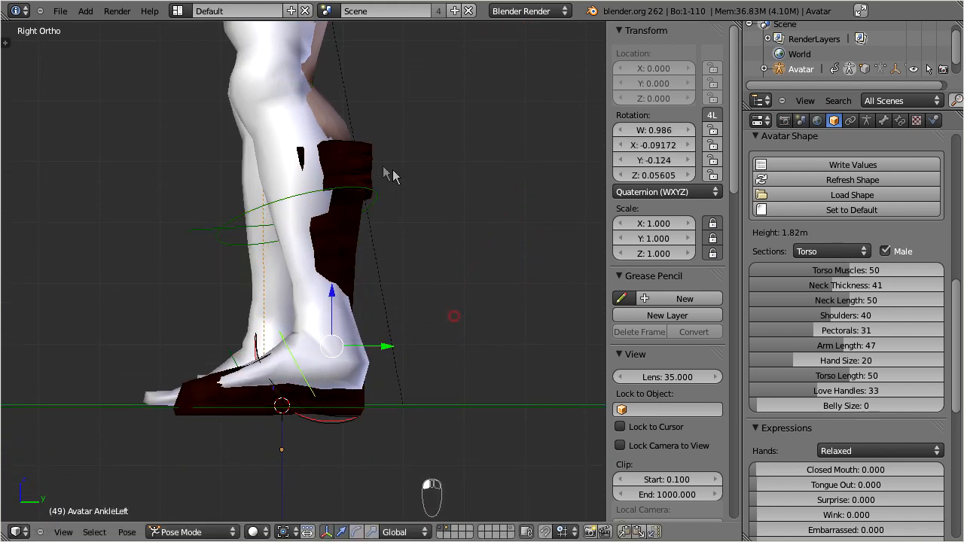
Step: Rotate arm bones from the front to raise one arm into a test pose
key(g)
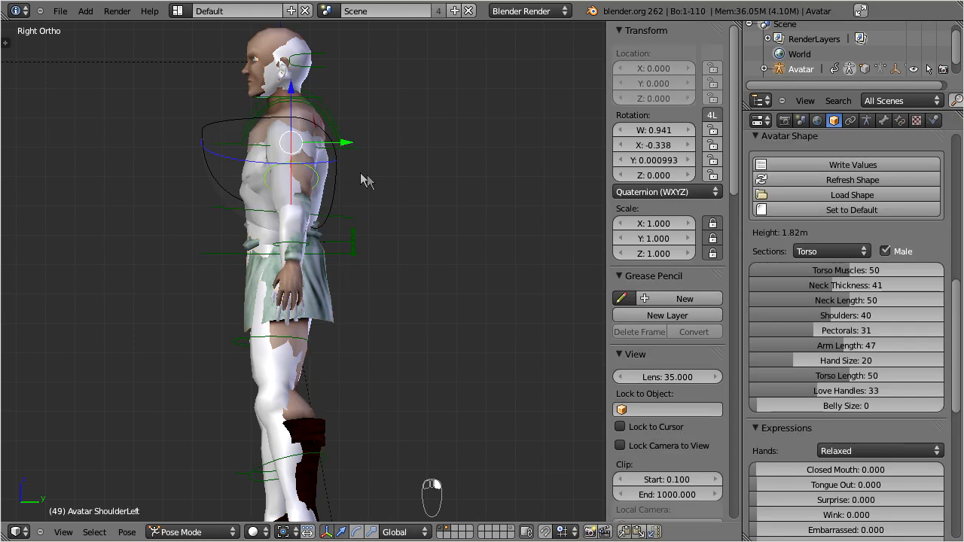
key(r)
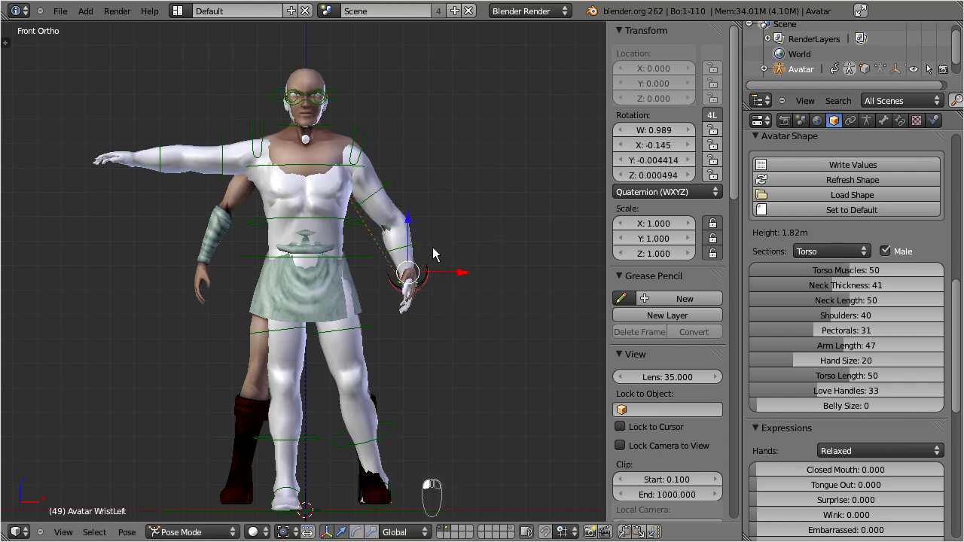
mouse_move(821, 317)
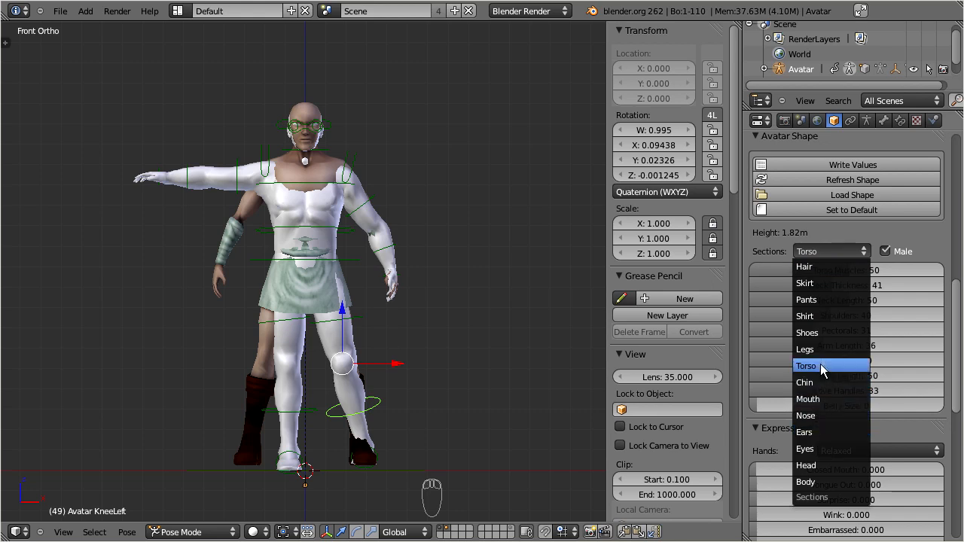
Step: Set the Legs Knee Angle shape value to 65
click(804, 349)
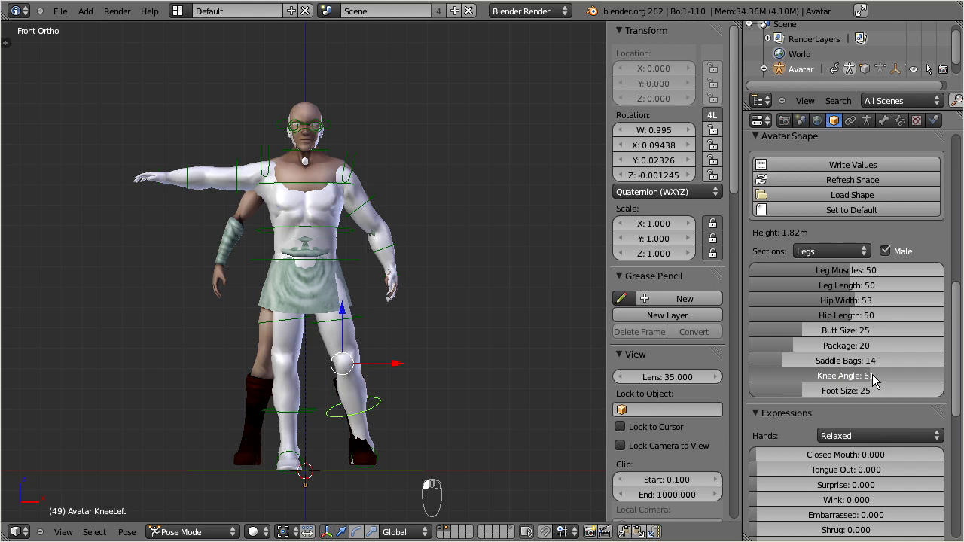
drag(874, 375, 866, 375)
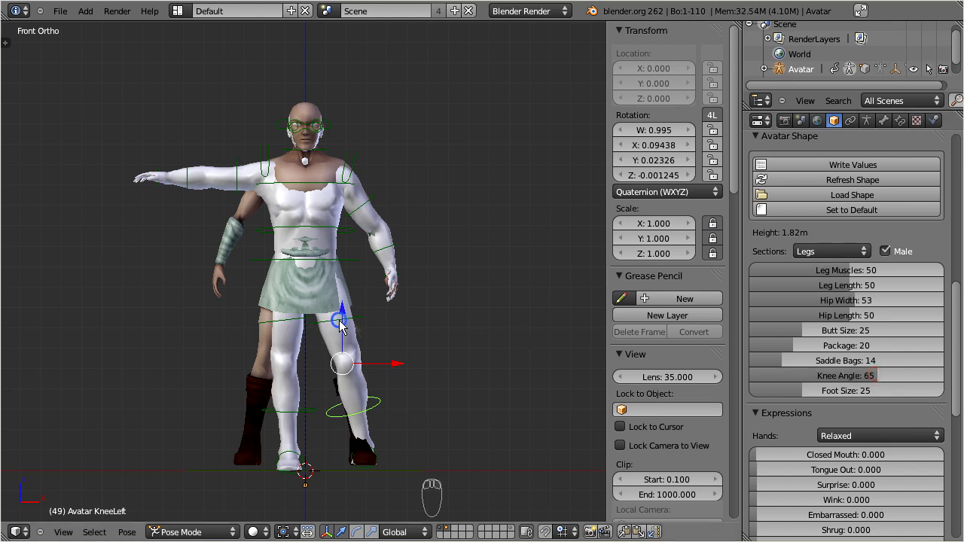
key(r)
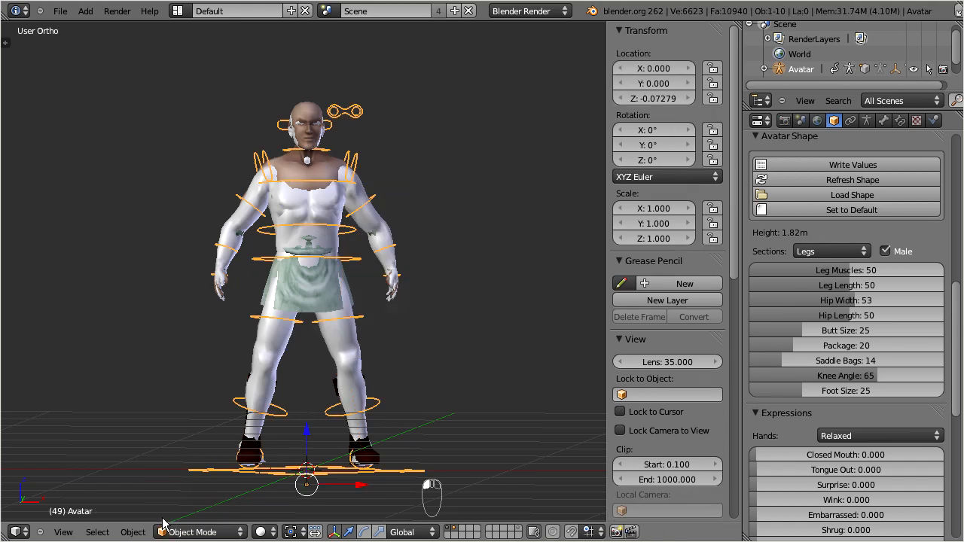
mouse_move(322, 178)
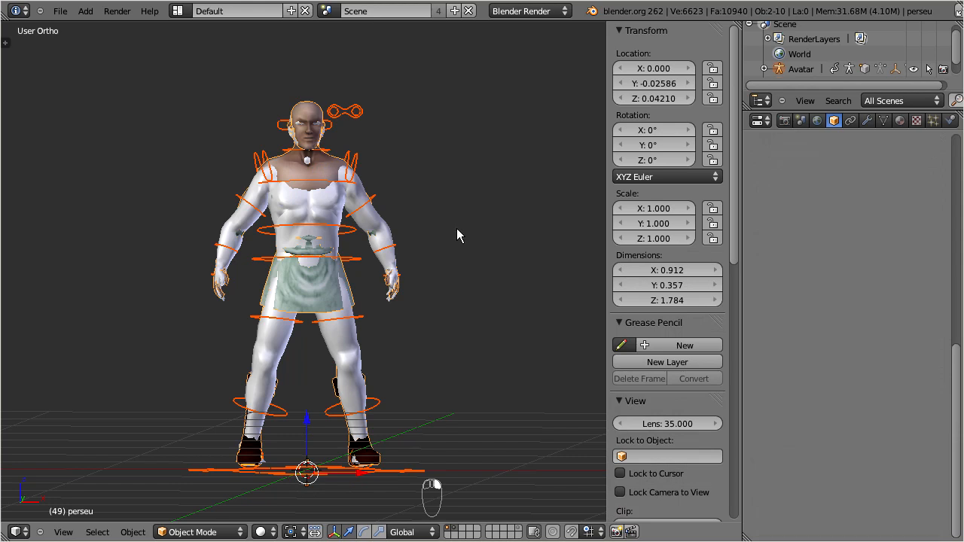
mouse_move(354, 102)
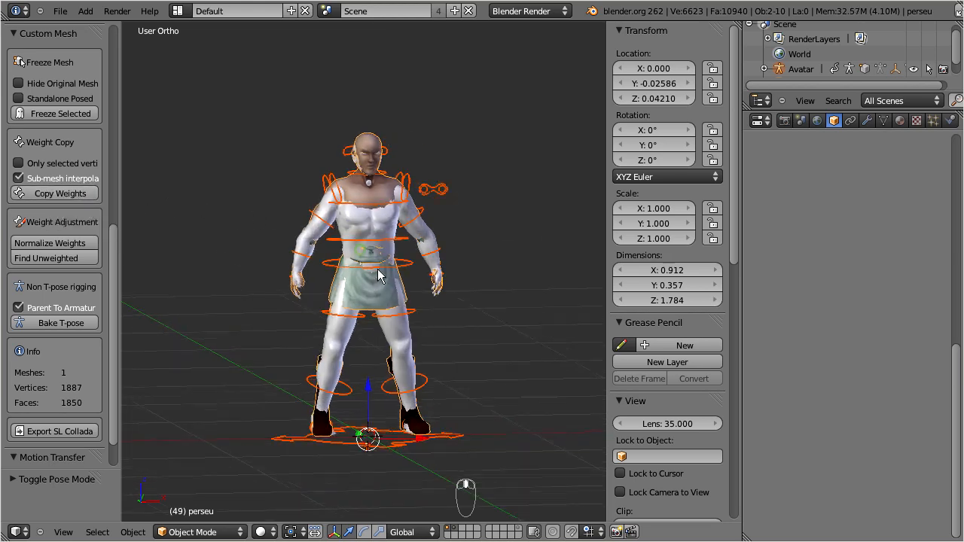
Step: Orbit the view around the kilted figure to inspect the mesh tools
drag(379, 279, 419, 294)
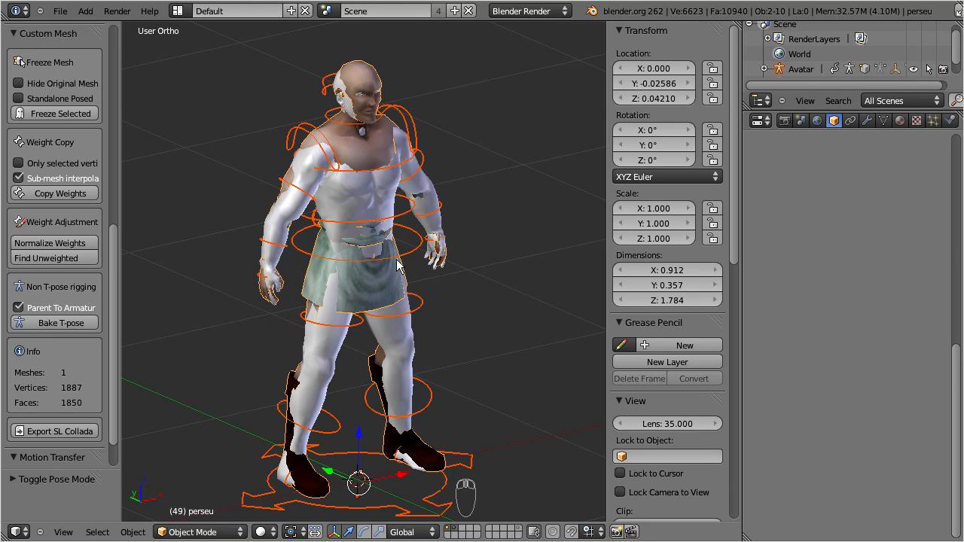
mouse_move(365, 276)
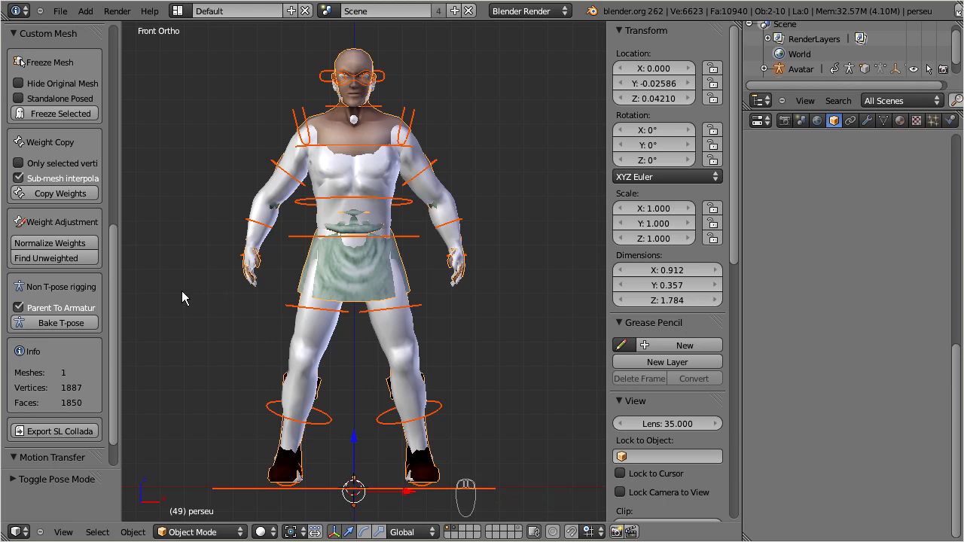
mouse_move(148, 316)
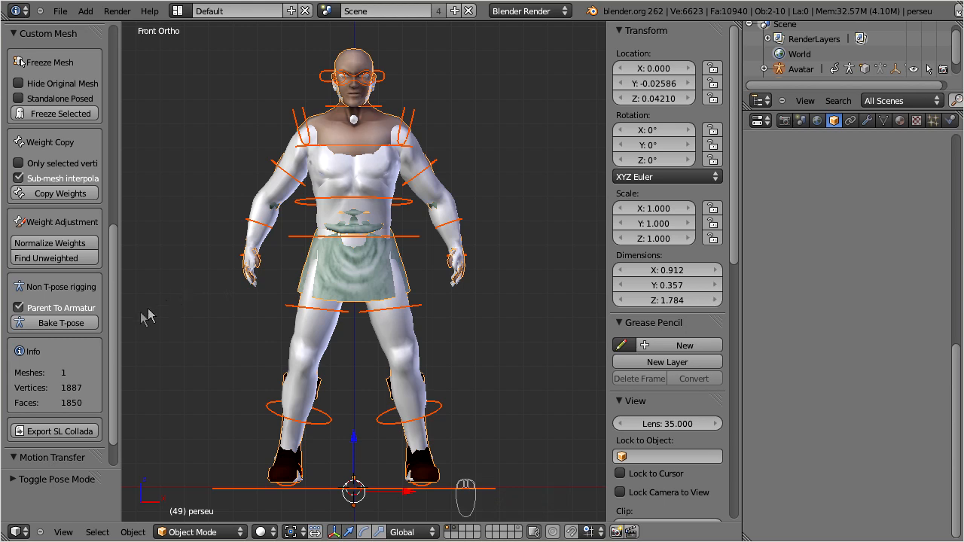
mouse_move(7, 280)
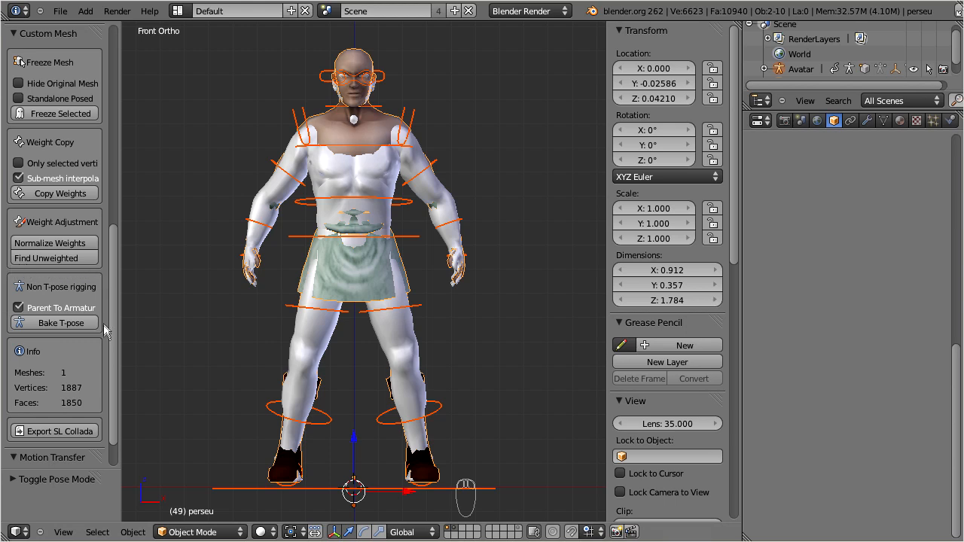
mouse_move(105, 340)
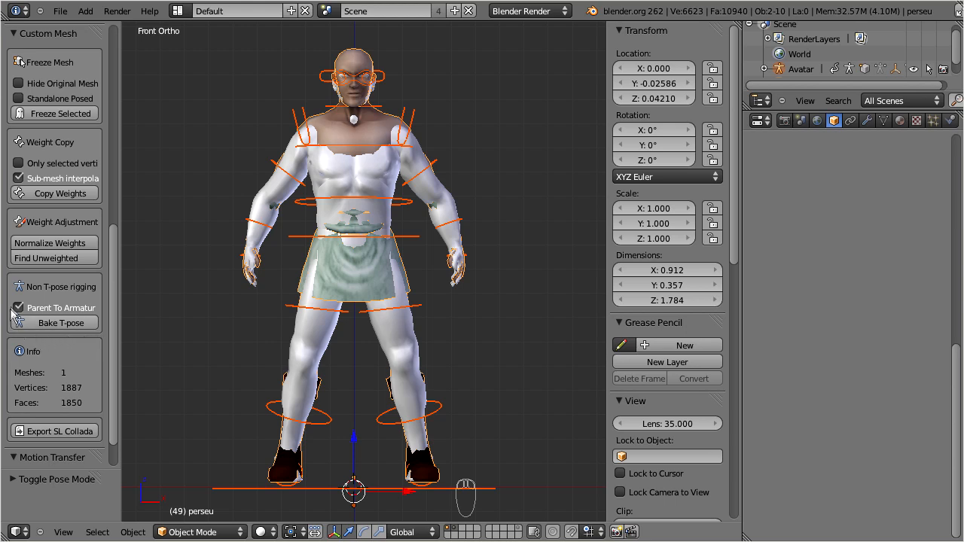
mouse_move(30, 312)
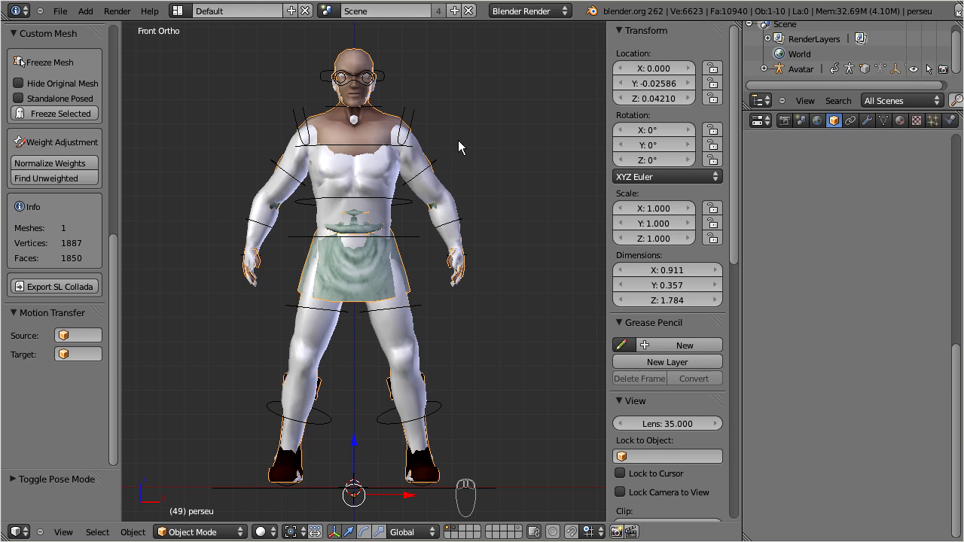
mouse_move(416, 114)
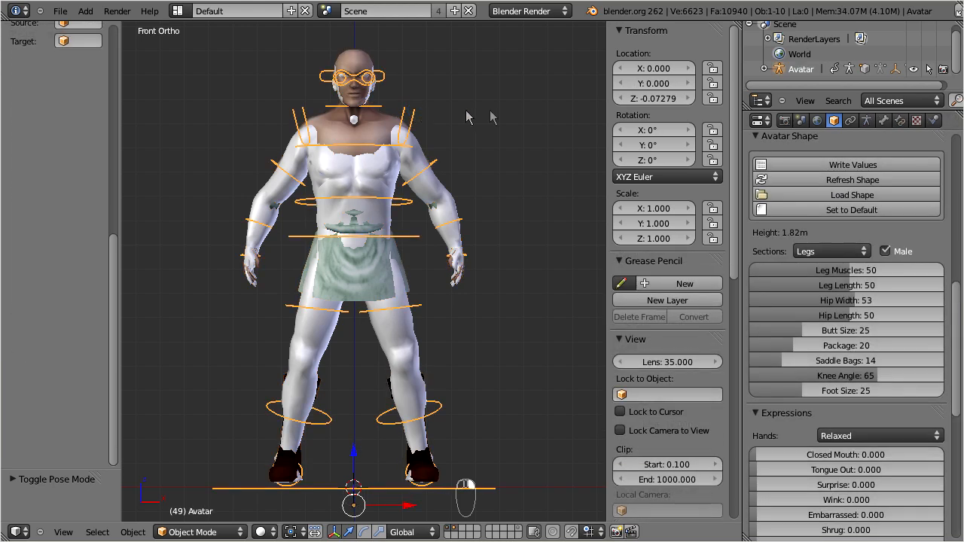
Step: Hide the default avatar body parts via the Rig Display eye toggles
click(867, 121)
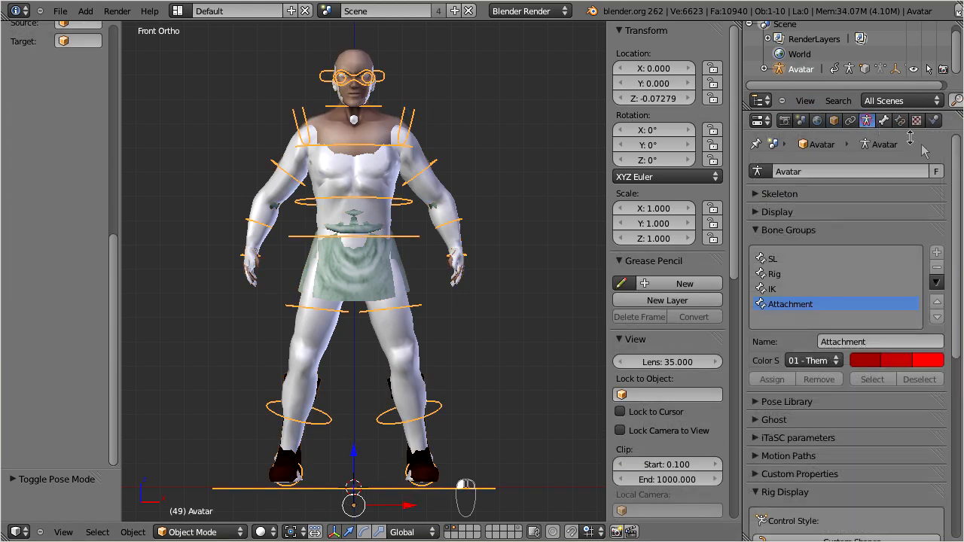
scroll(down, 3)
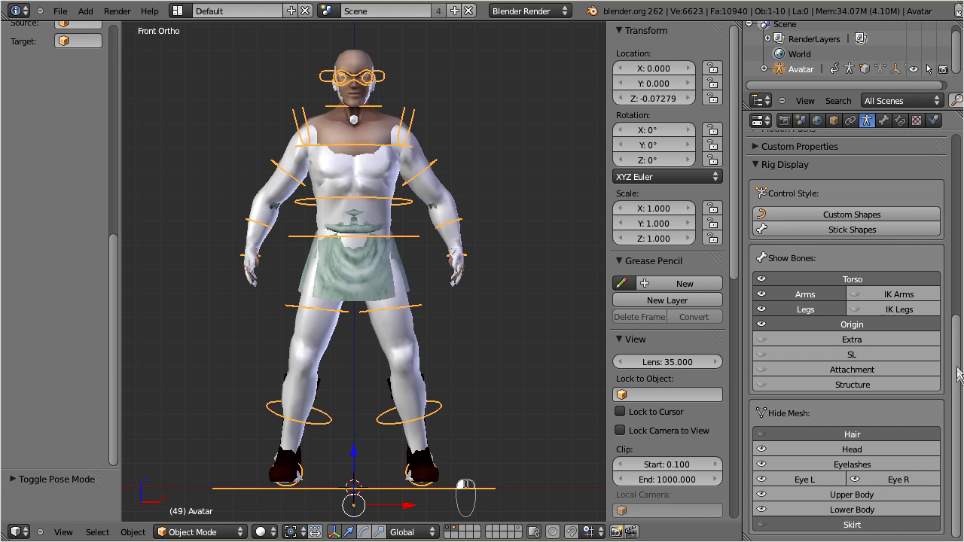
click(761, 464)
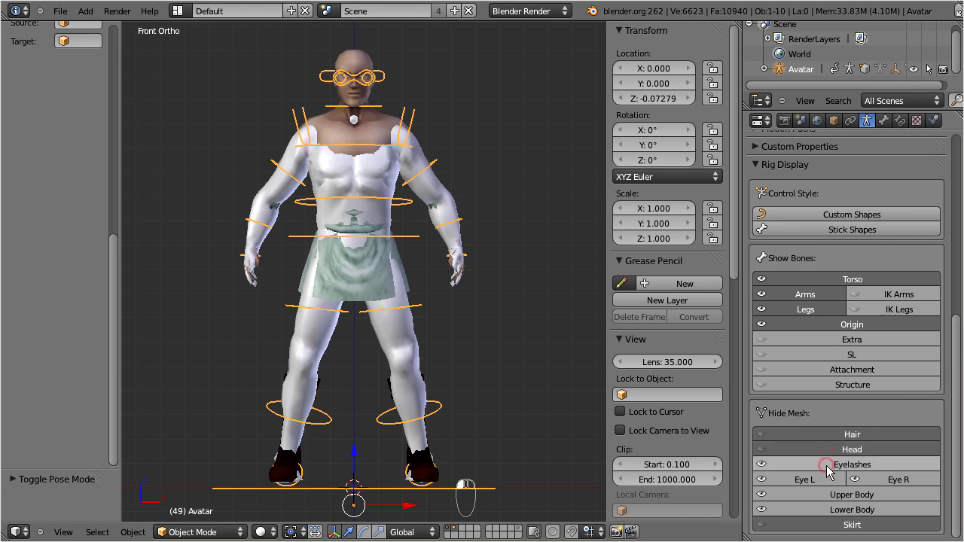
click(763, 494)
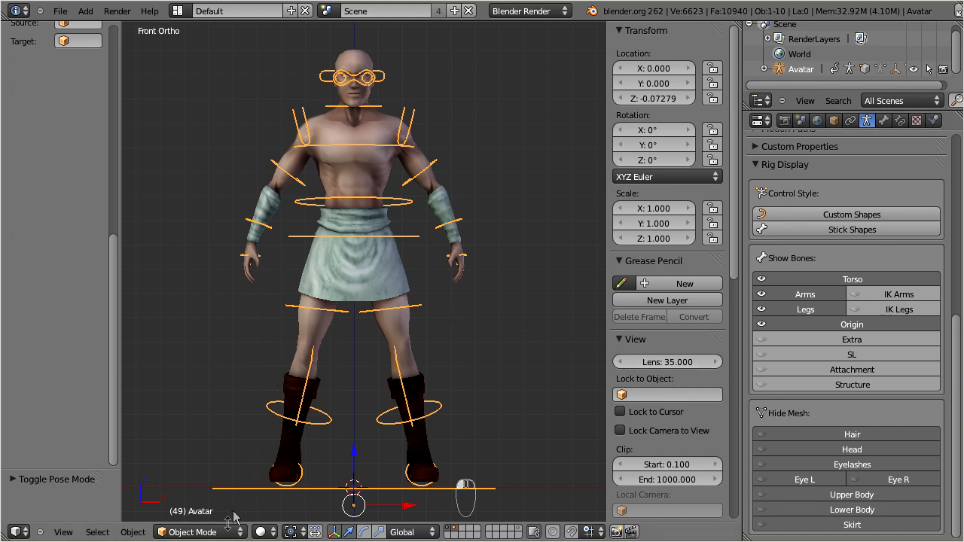
Step: In Pose Mode, raise the left leg by moving the left knee bone
click(199, 533)
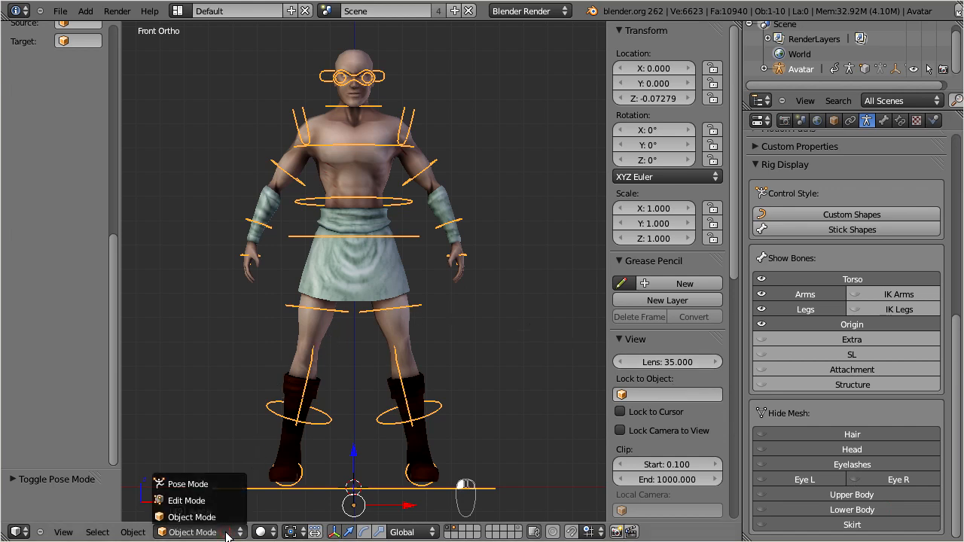
mouse_move(187, 483)
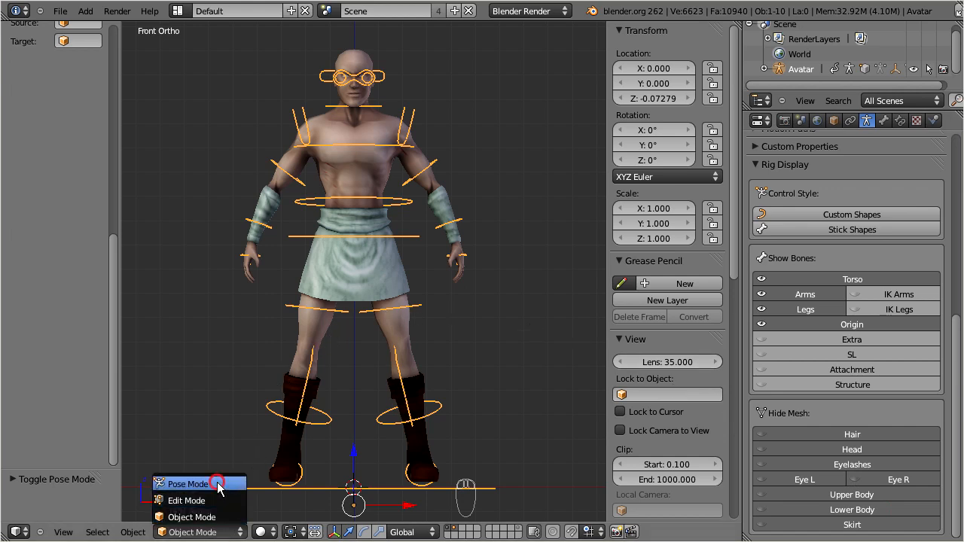
click(187, 484)
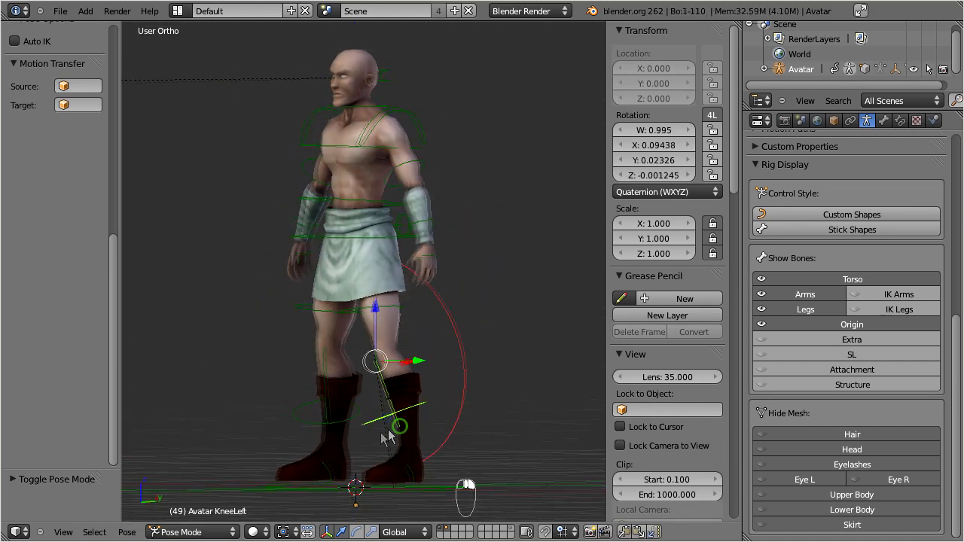
key(g)
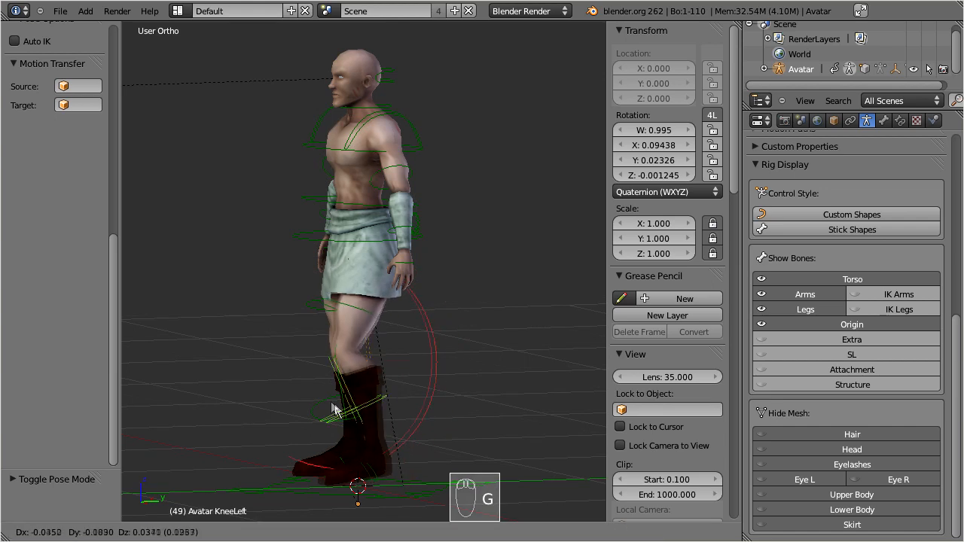
mouse_move(445, 354)
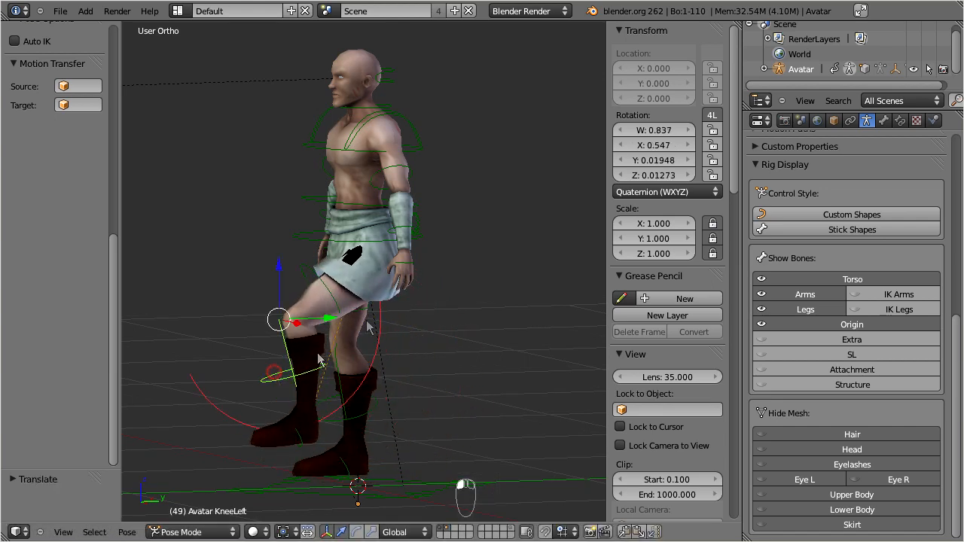
click(406, 250)
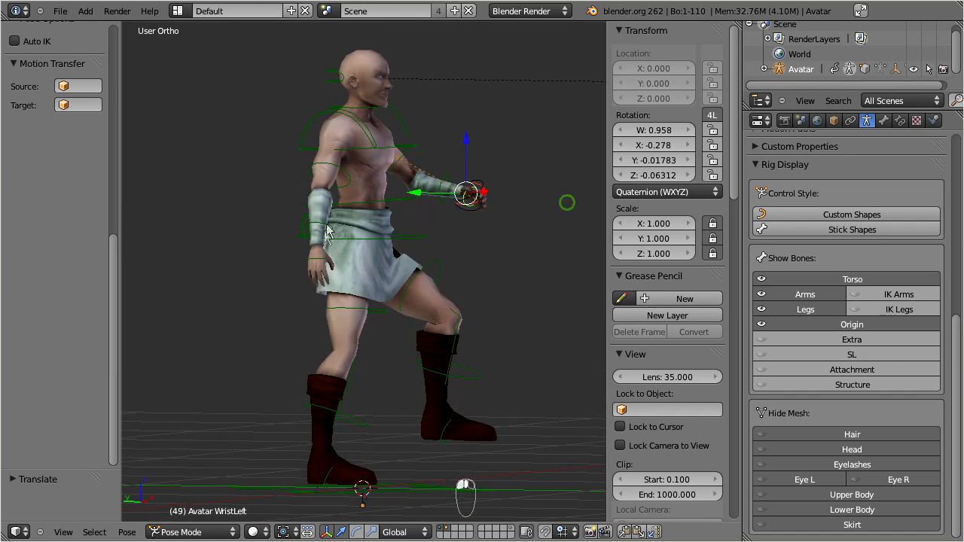
Step: Bend both arms forward by moving the left and right wrist bones, checked from side view
key(g)
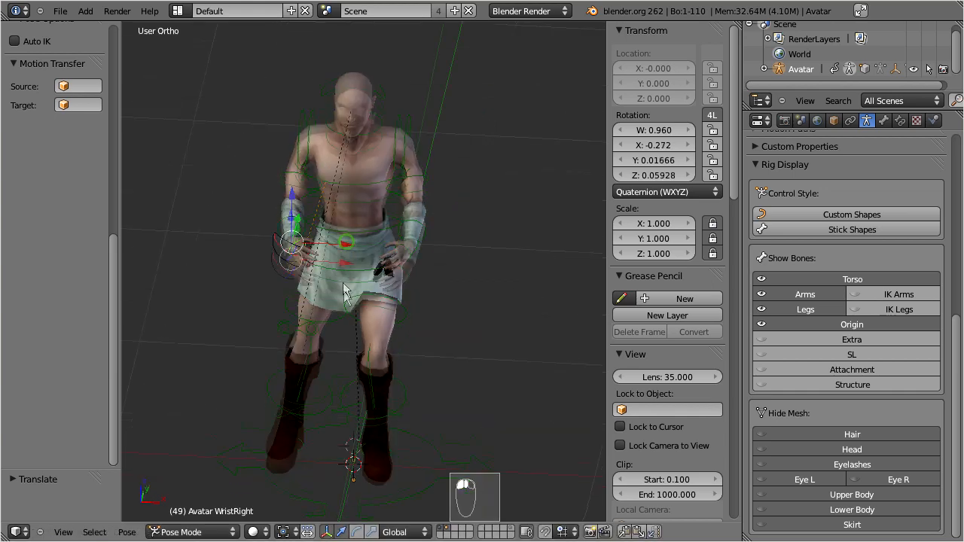
key(g)
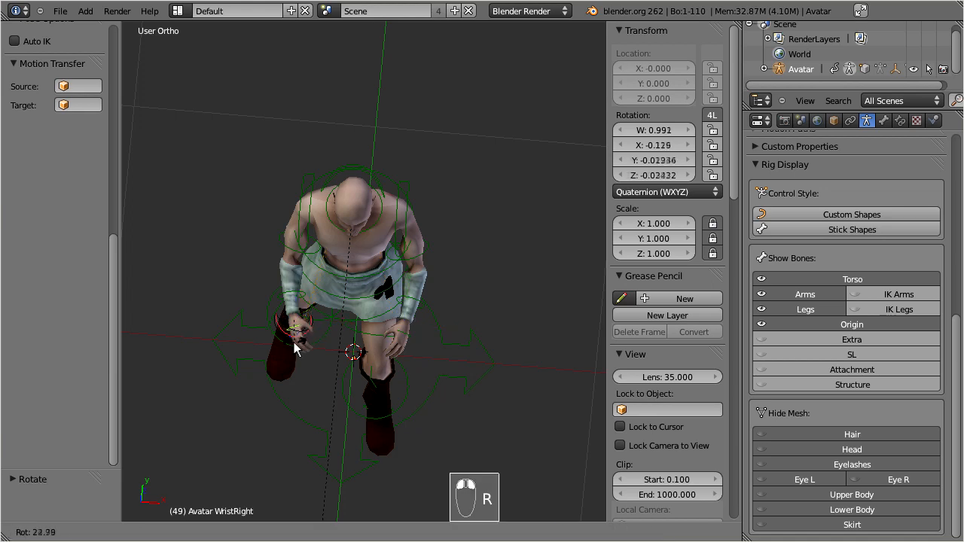
click(293, 316)
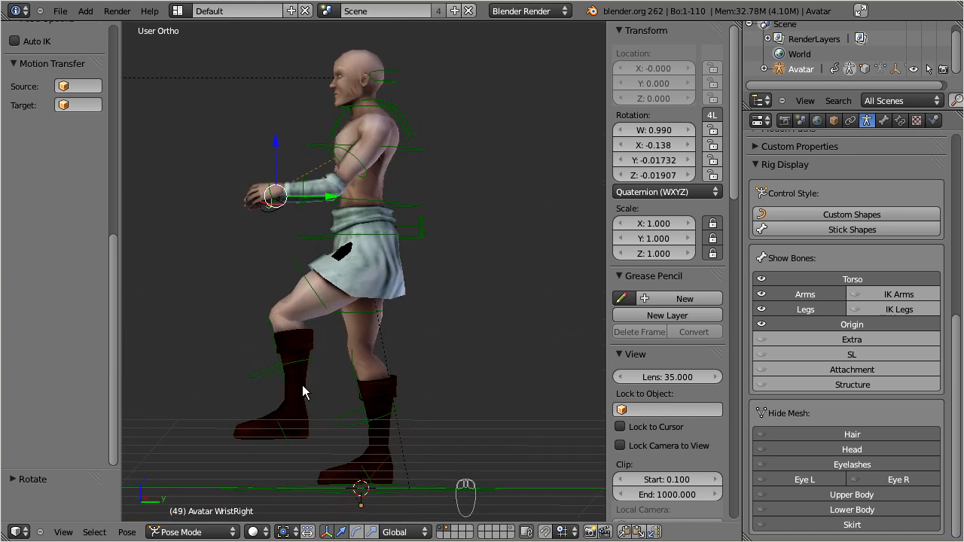
key(NUMPAD_3)
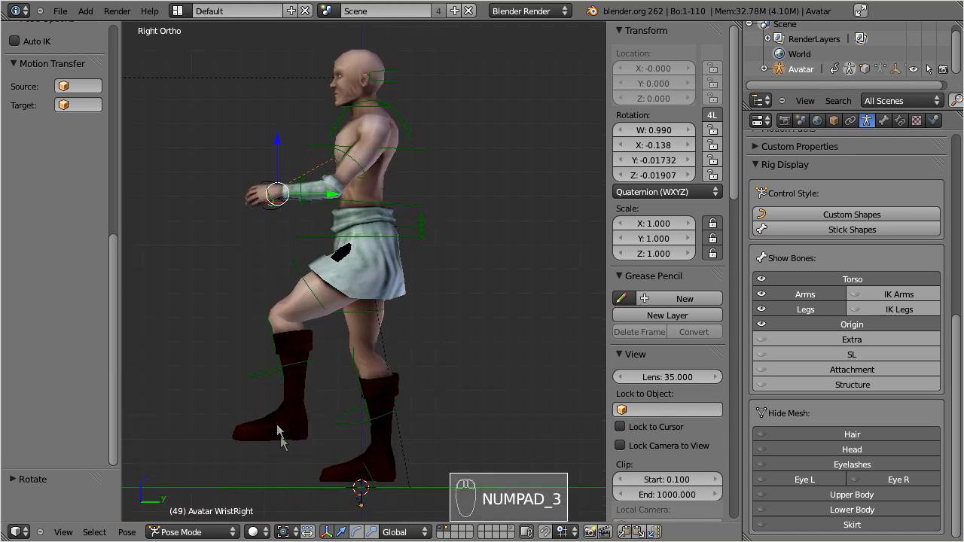
key(g)
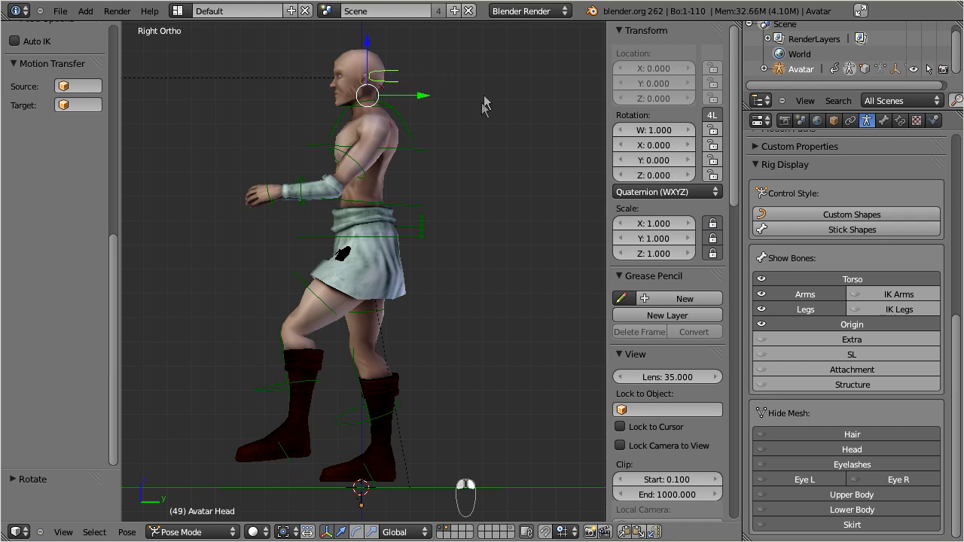
drag(369, 93, 470, 102)
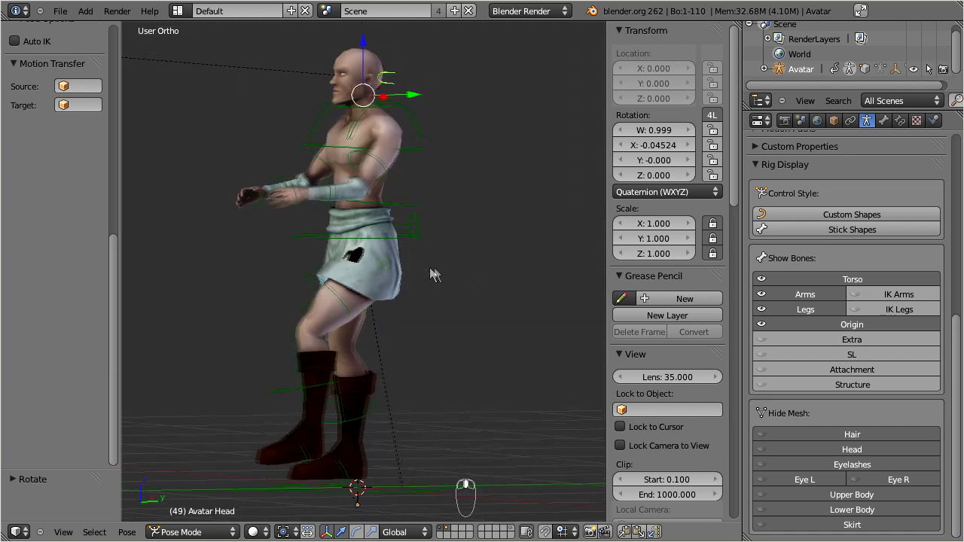
Step: Rotate the HipLeft bone about X so the raised thigh sits under the kilt
scroll(up, 3)
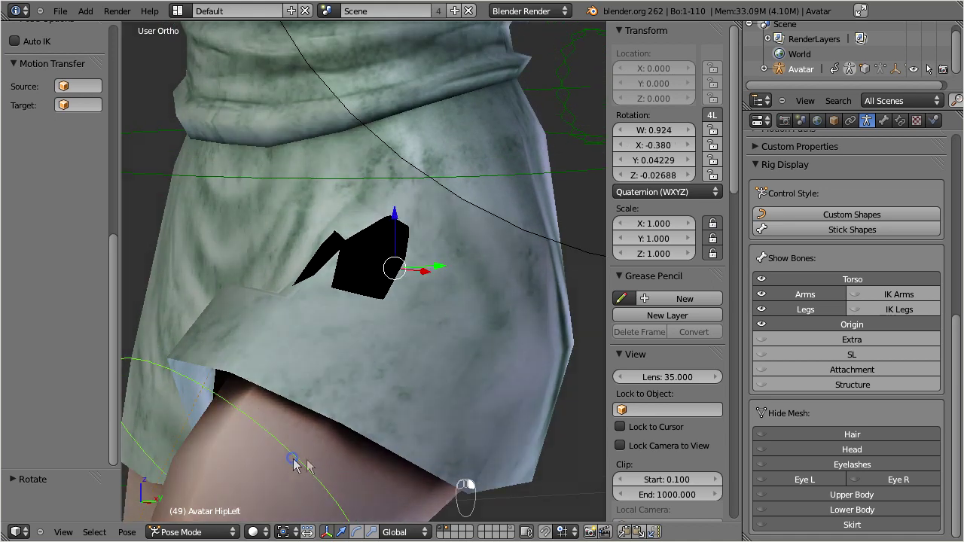
key(r)
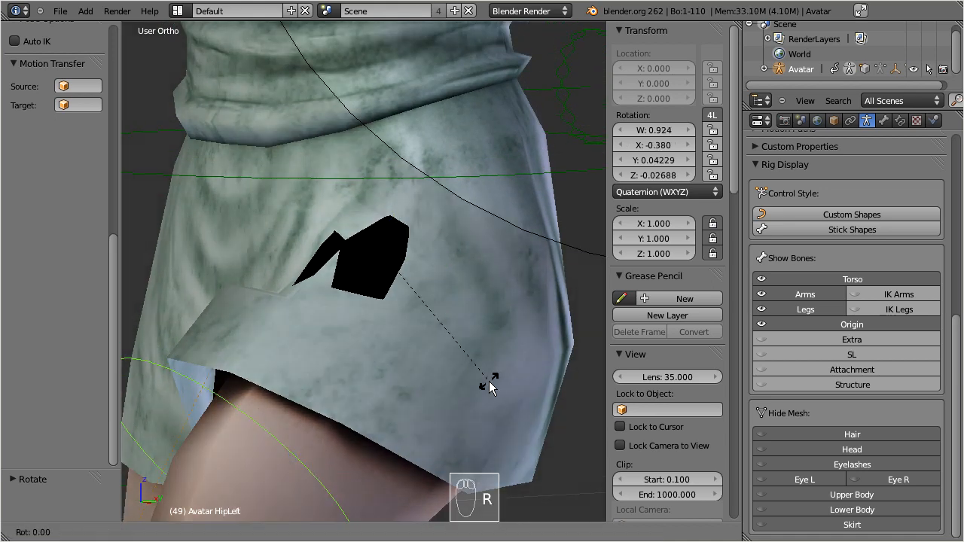
key(x)
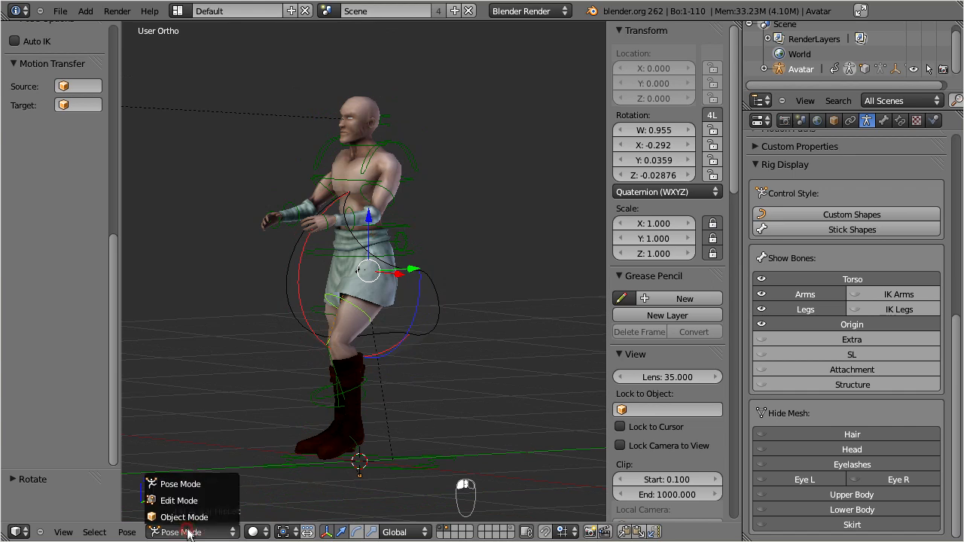
Step: Back in Object Mode, export the mesh as SL Collada complete_rig_start.dae
click(183, 518)
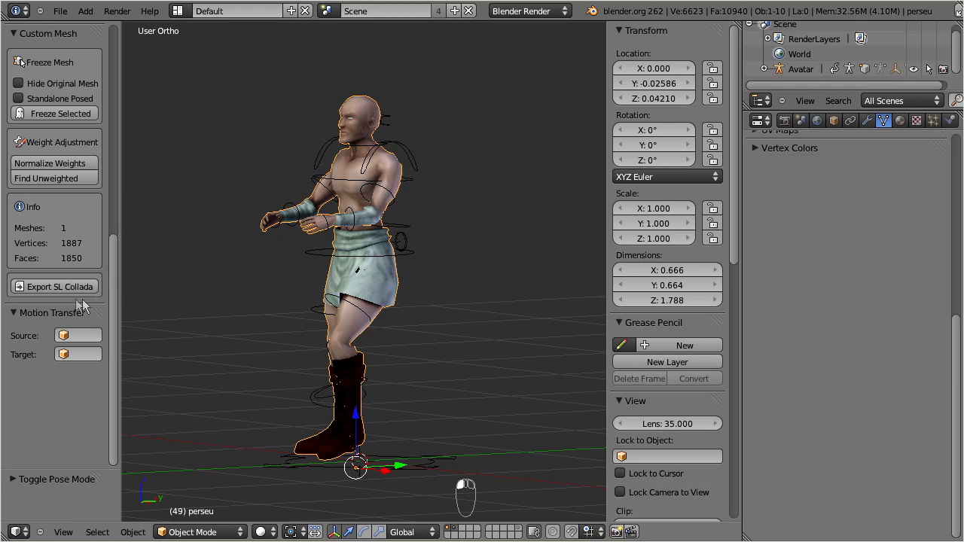
mouse_move(103, 279)
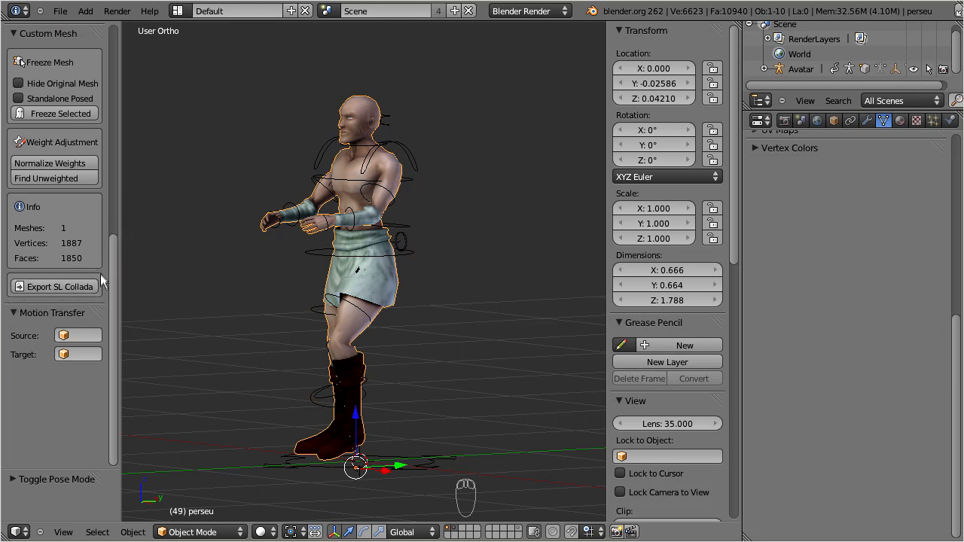
mouse_move(89, 304)
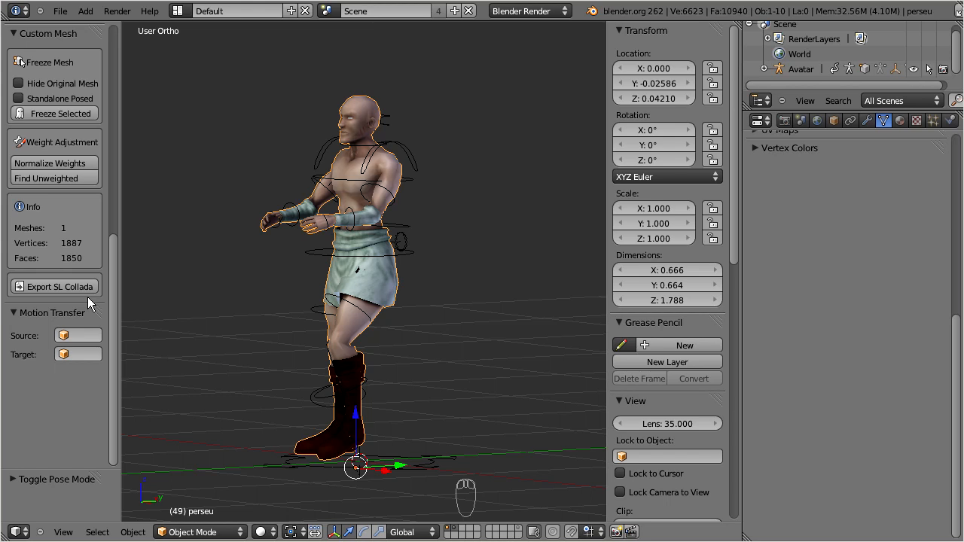
click(54, 286)
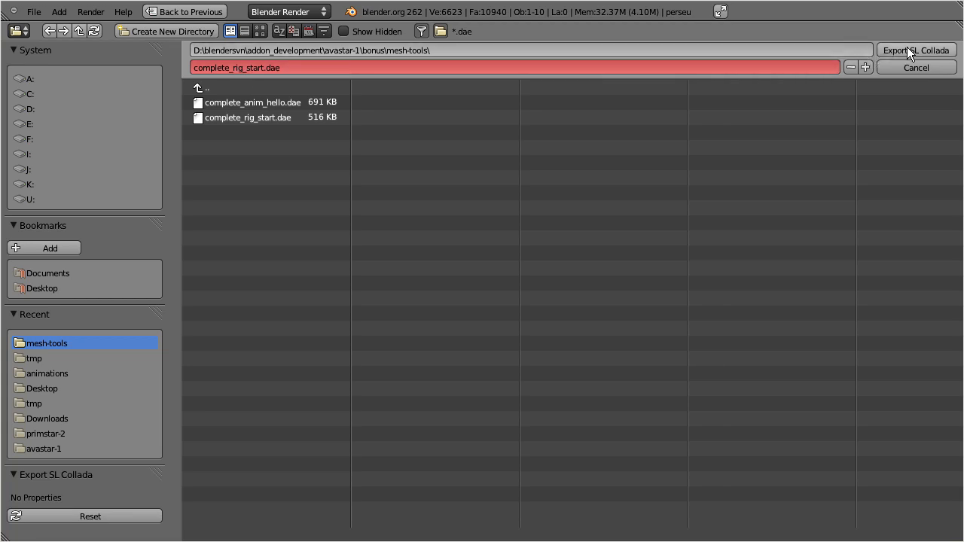
click(916, 49)
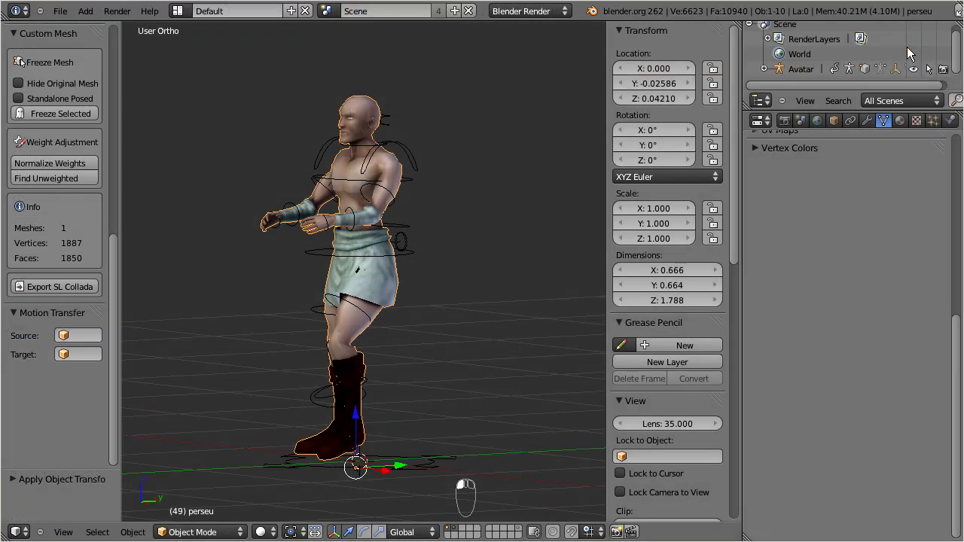